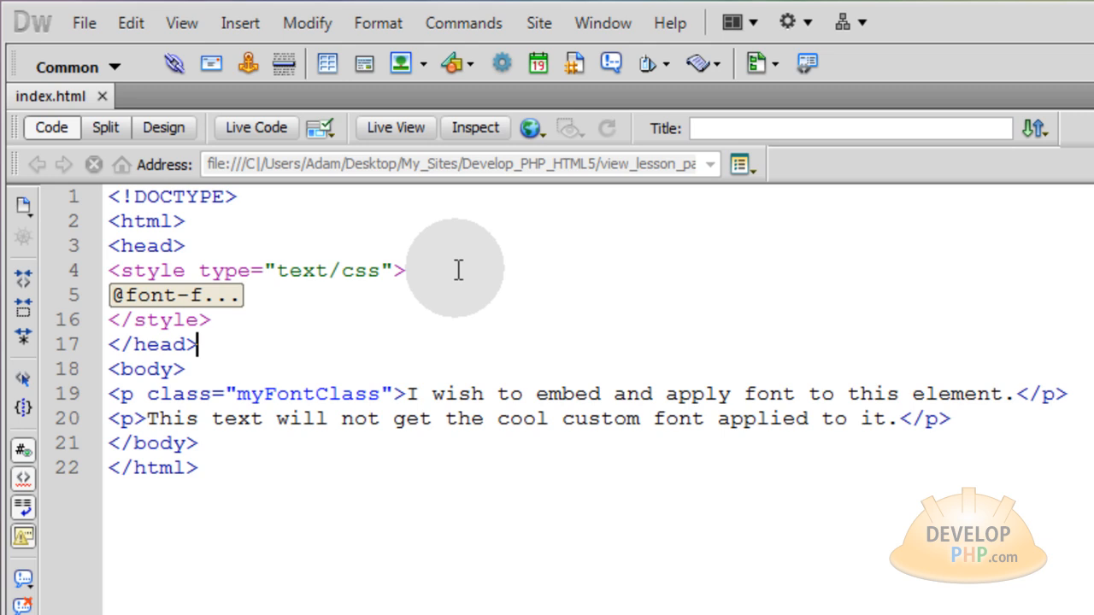
pyautogui.moveTo(470, 306)
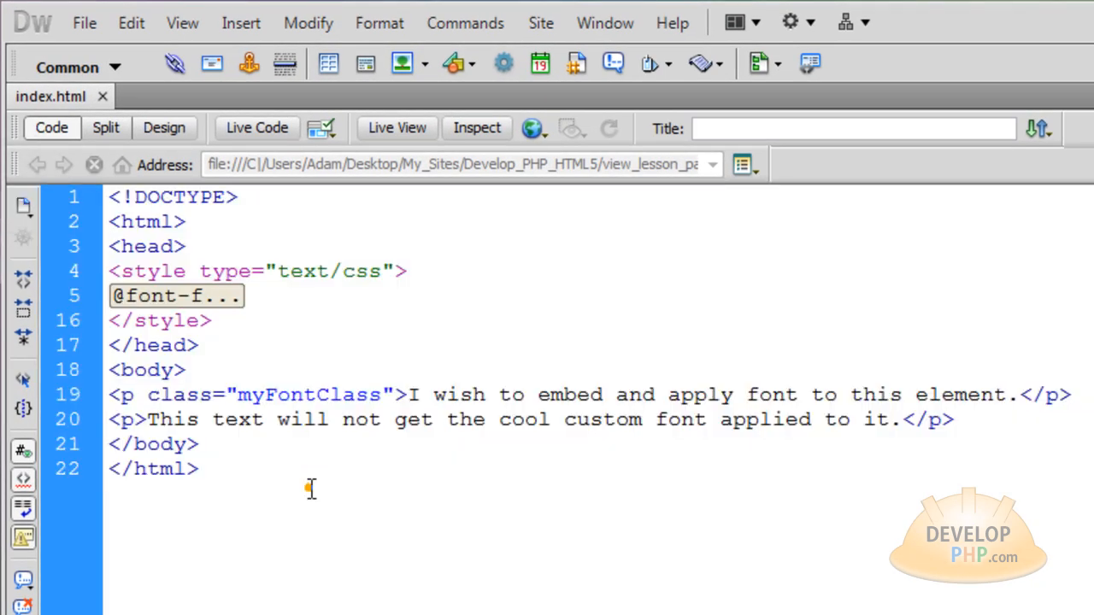
pyautogui.moveTo(52, 96)
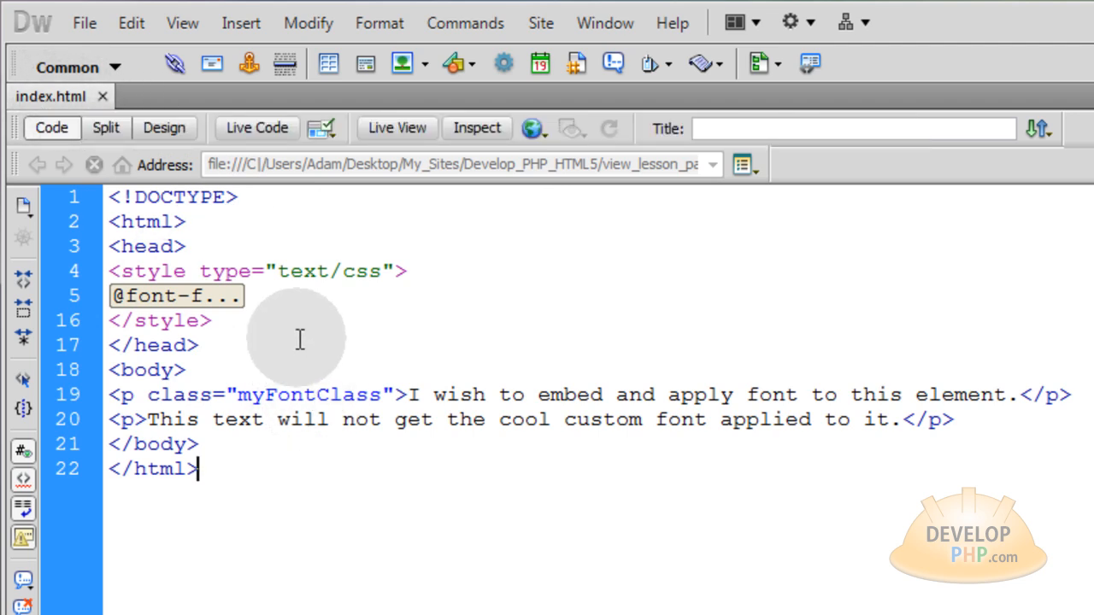
pyautogui.moveTo(1005, 431)
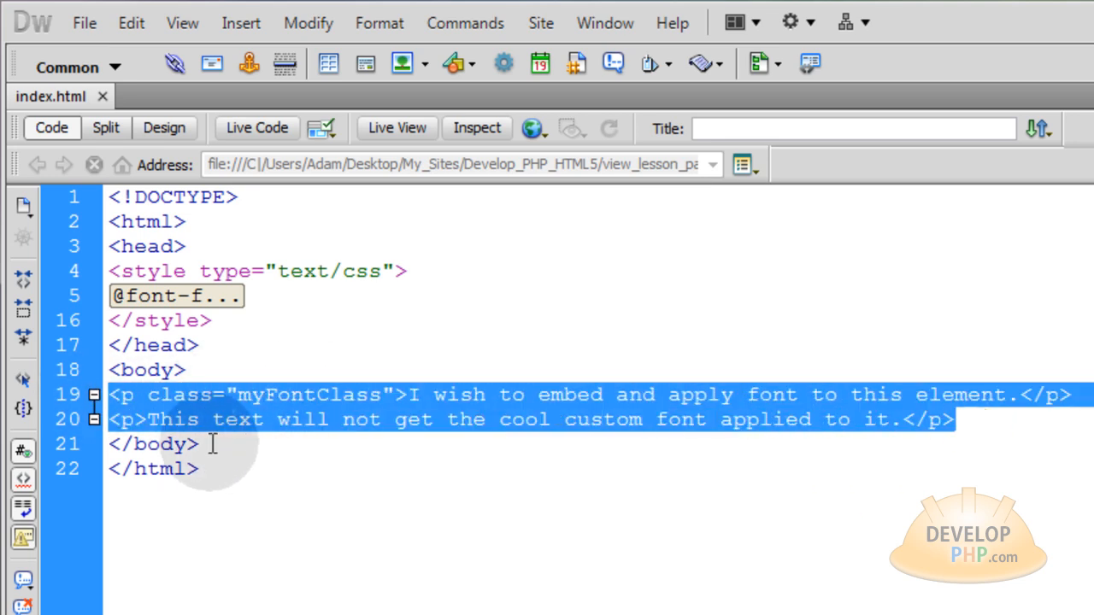
pyautogui.moveTo(264, 445)
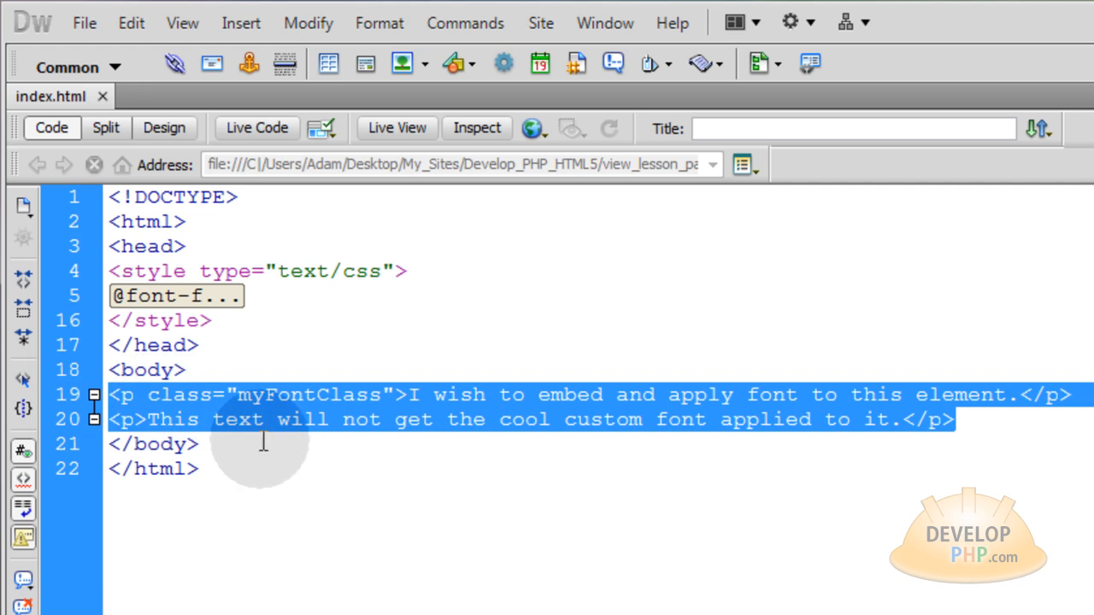
# Review the class attribute on the first paragraph before turning to the styles
pyautogui.click(154, 395)
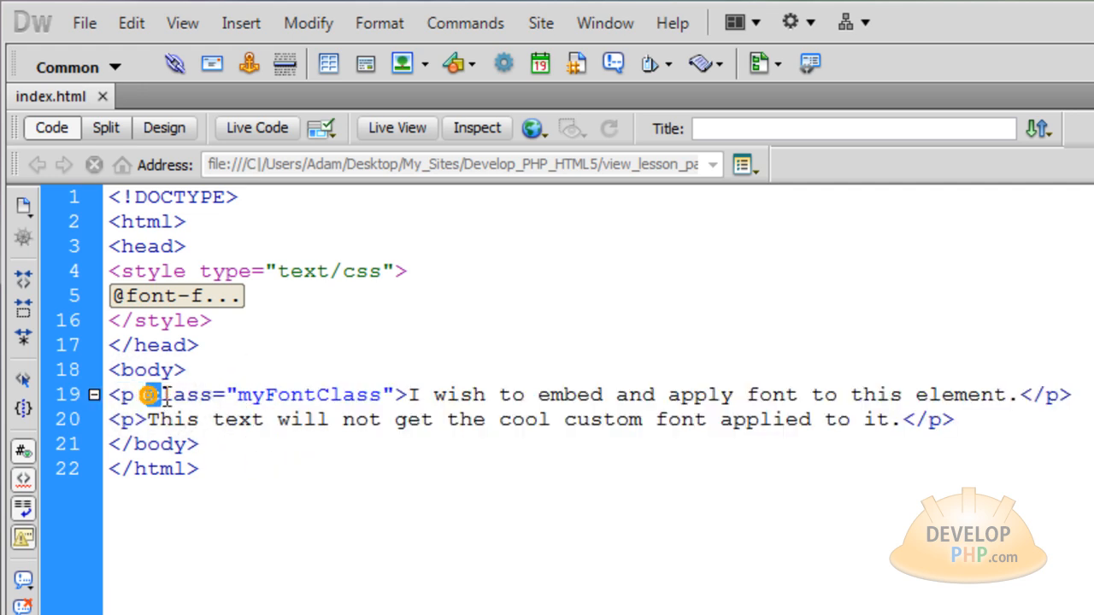
pyautogui.doubleClick(179, 395)
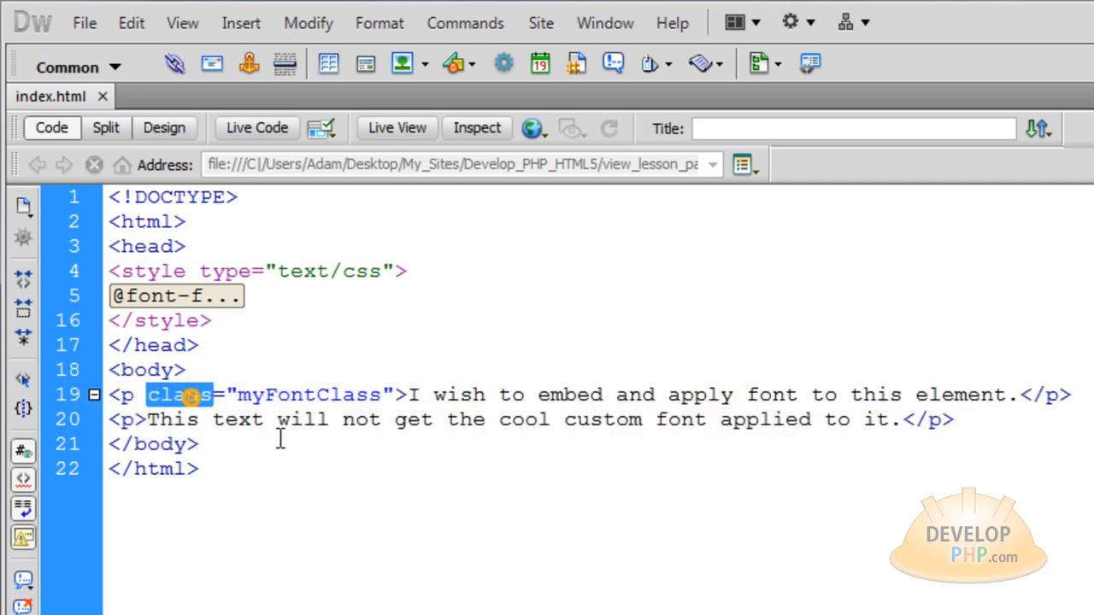
pyautogui.doubleClick(312, 393)
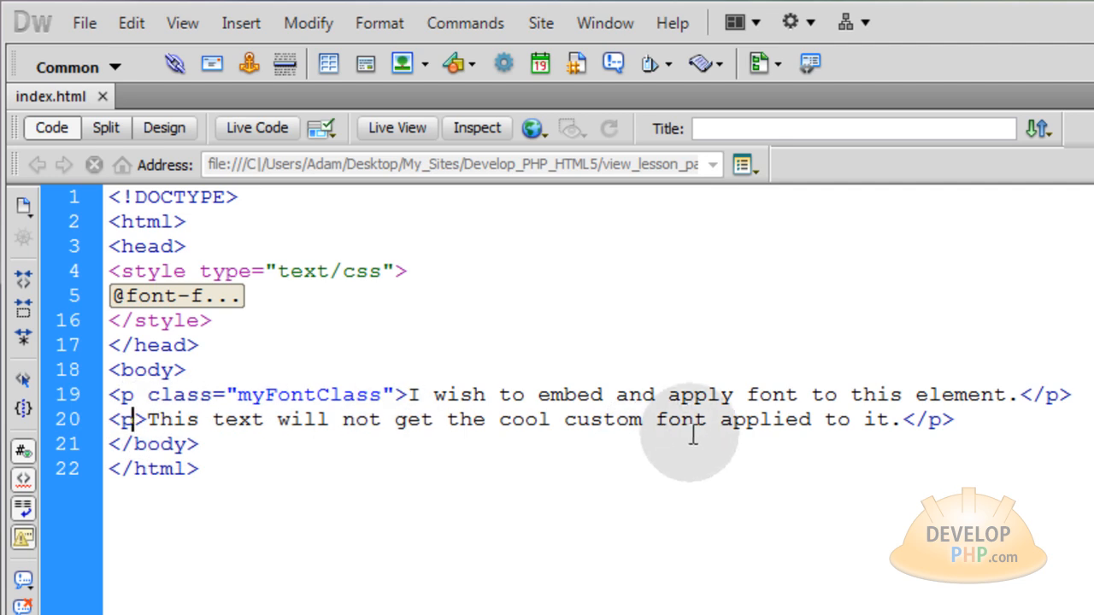
pyautogui.moveTo(961, 428)
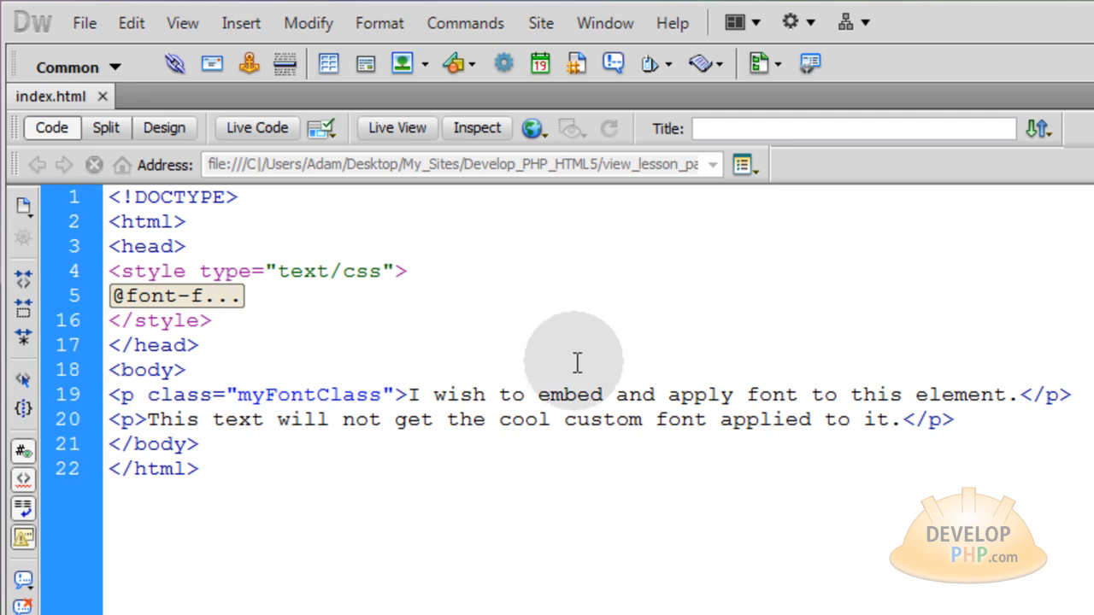
pyautogui.moveTo(880, 395)
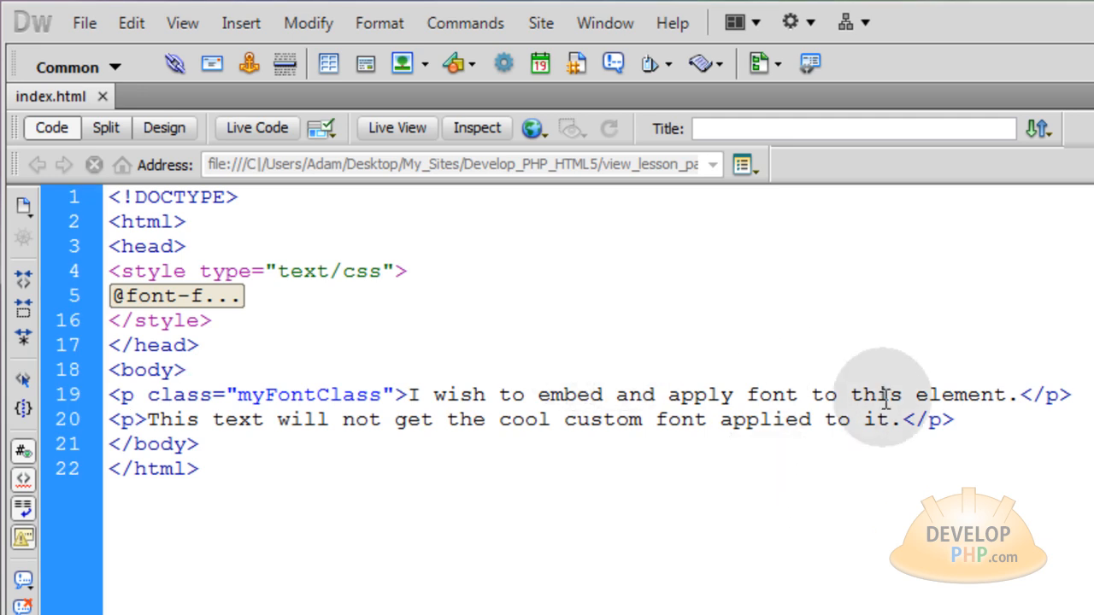
pyautogui.click(182, 369)
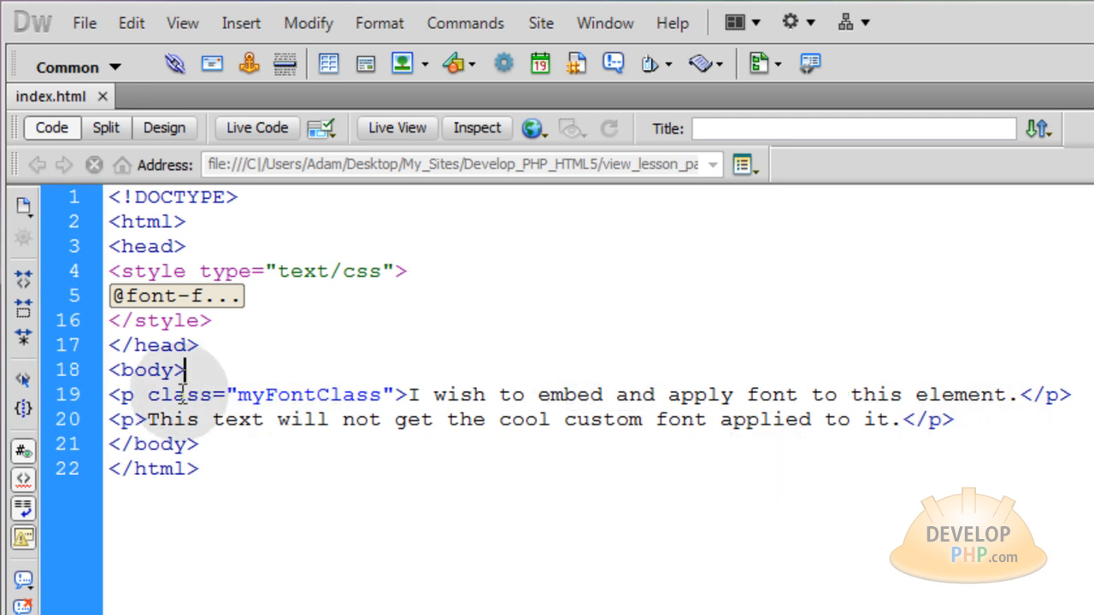
pyautogui.doubleClick(311, 395)
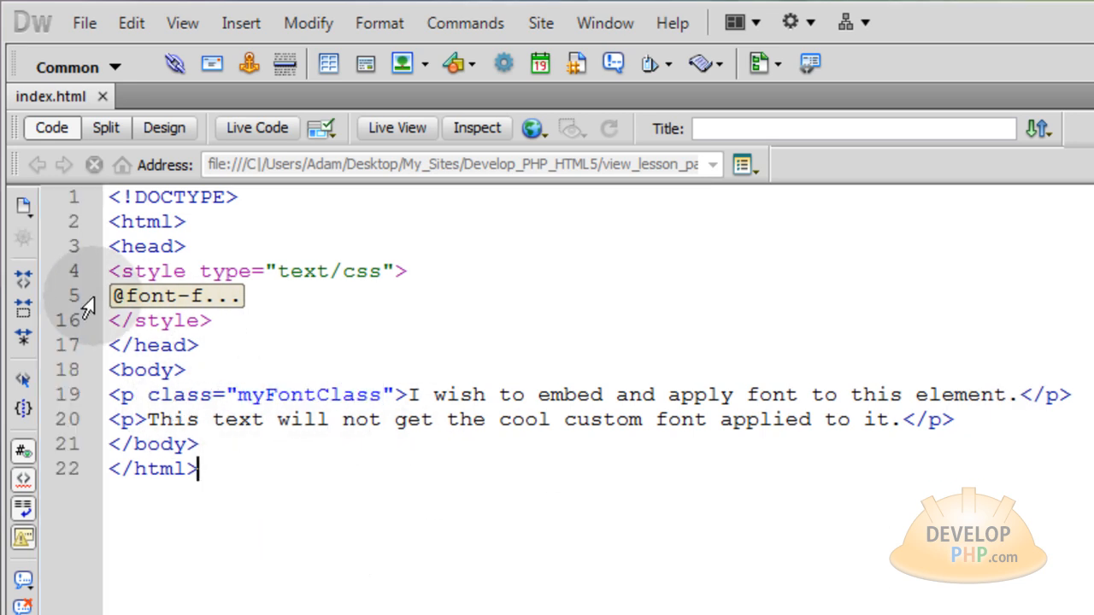
pyautogui.click(93, 295)
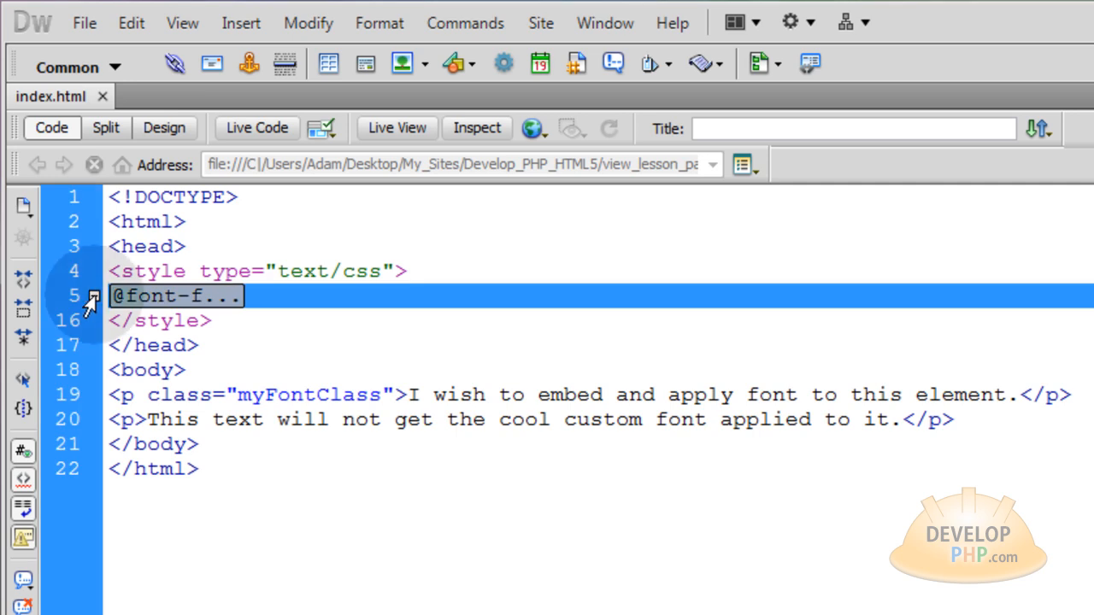
pyautogui.click(93, 296)
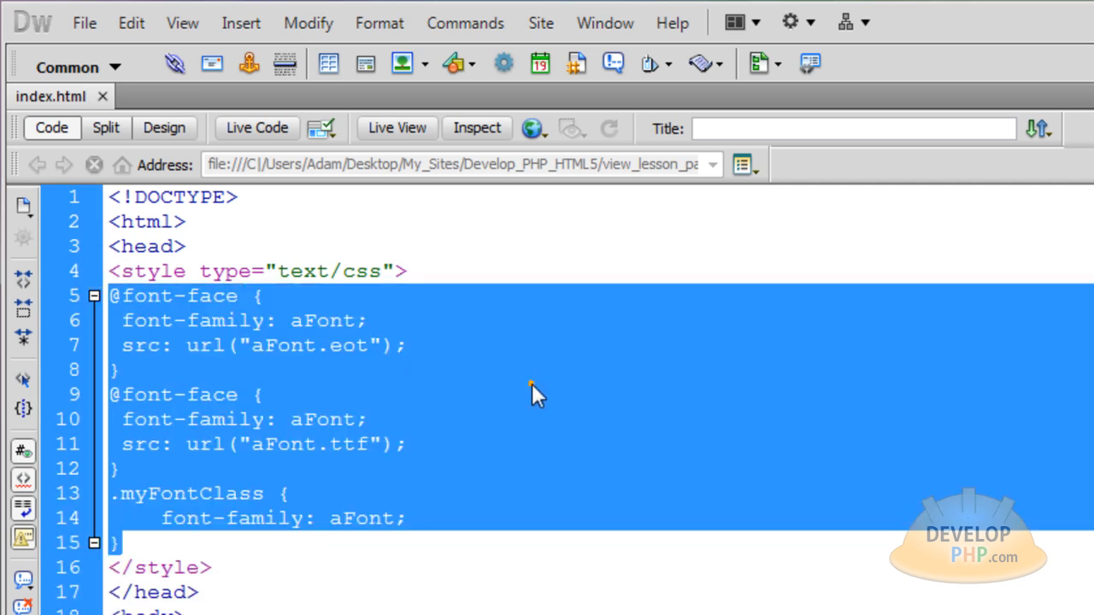
pyautogui.click(260, 394)
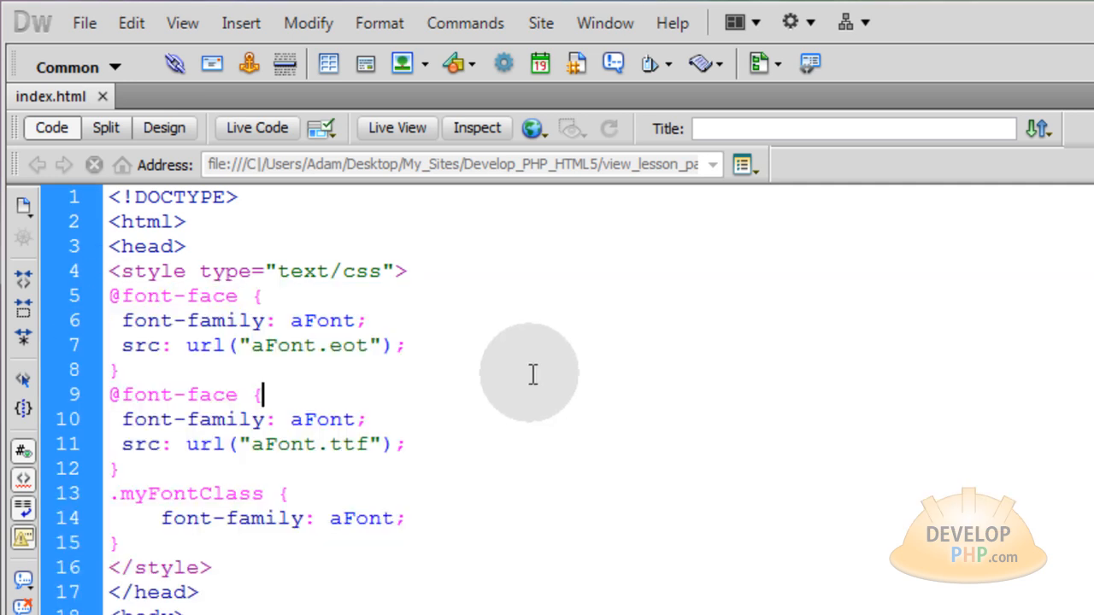
pyautogui.doubleClick(184, 296)
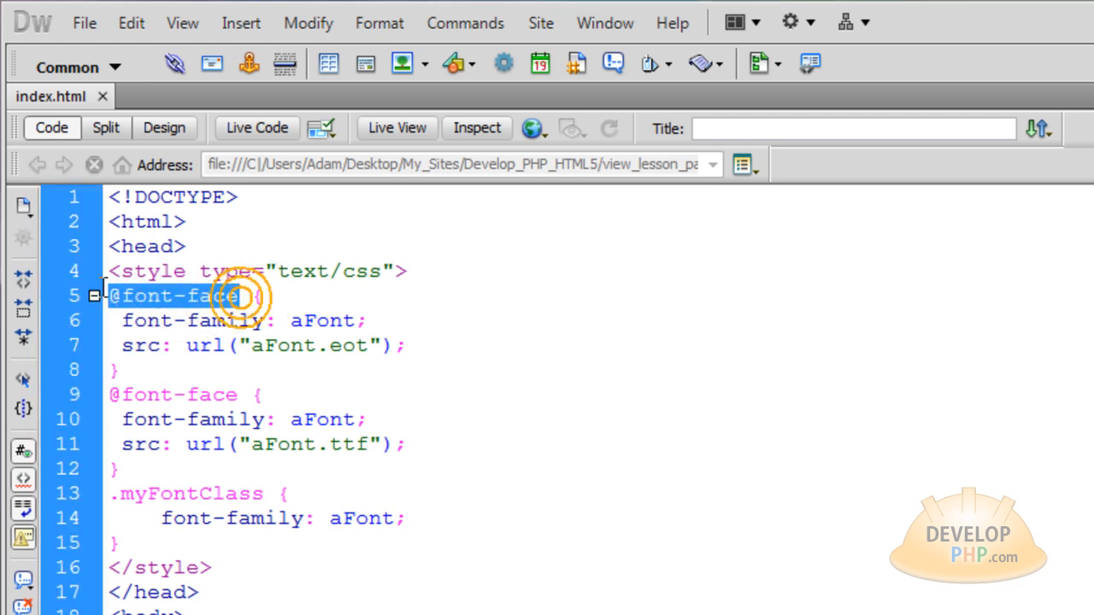
pyautogui.click(402, 346)
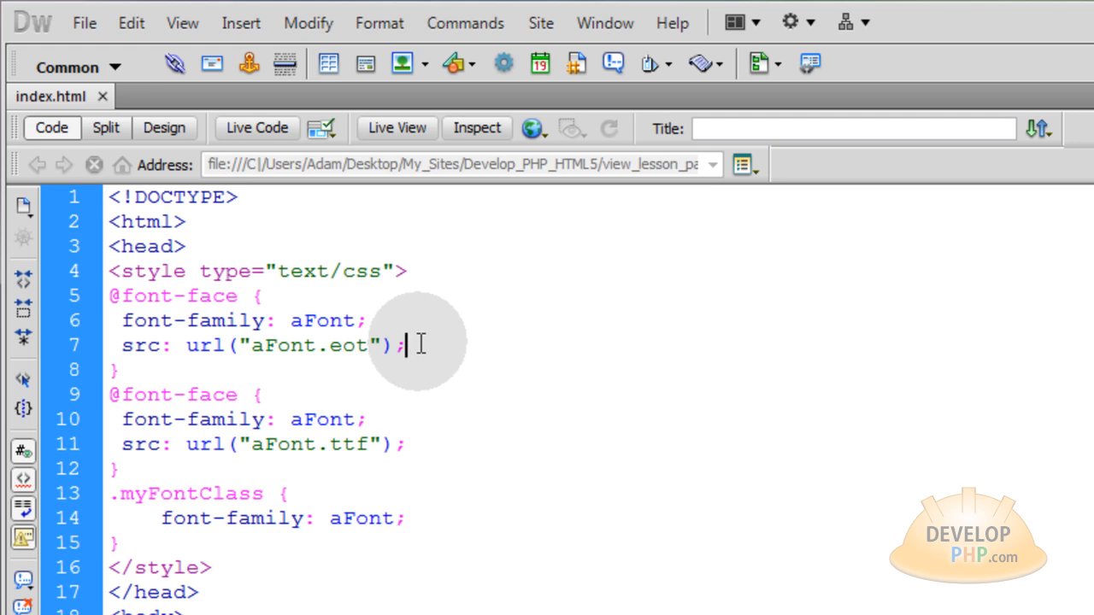
pyautogui.moveTo(240, 296)
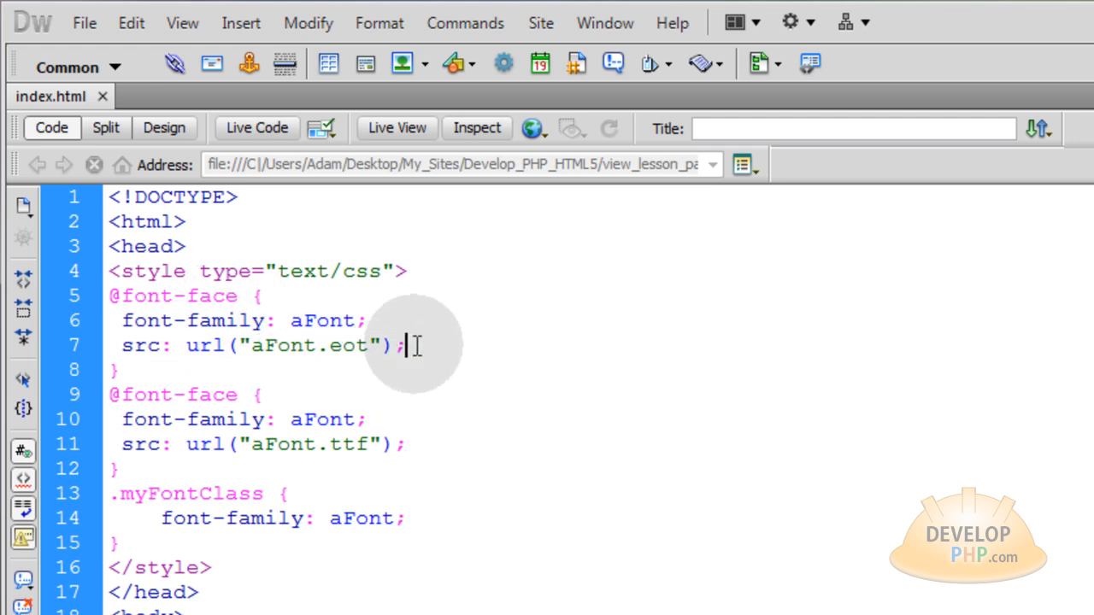
pyautogui.doubleClick(173, 296)
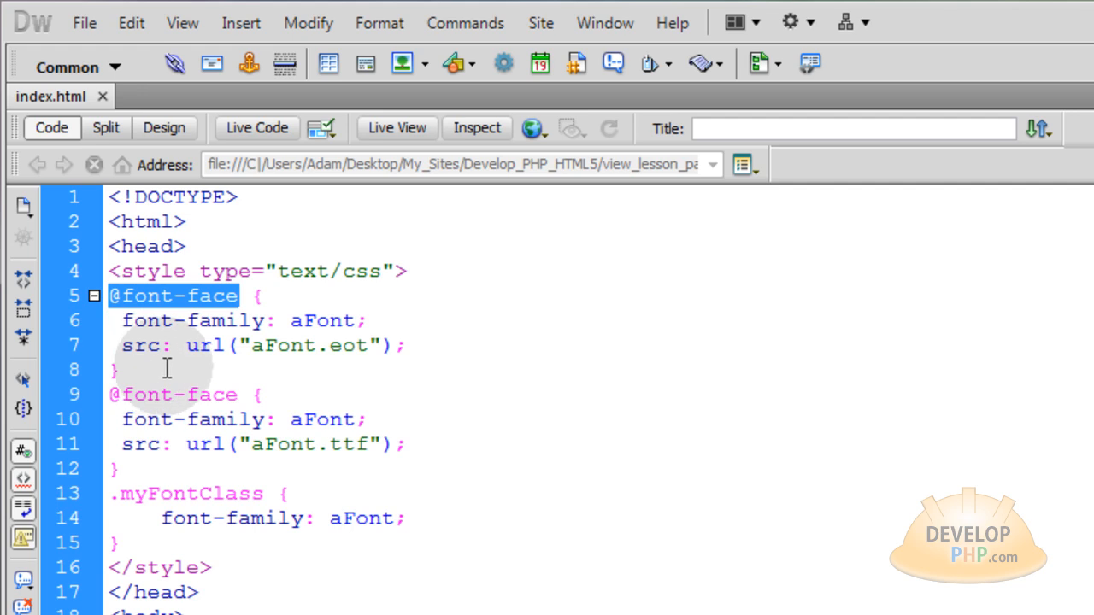
pyautogui.moveTo(246, 378)
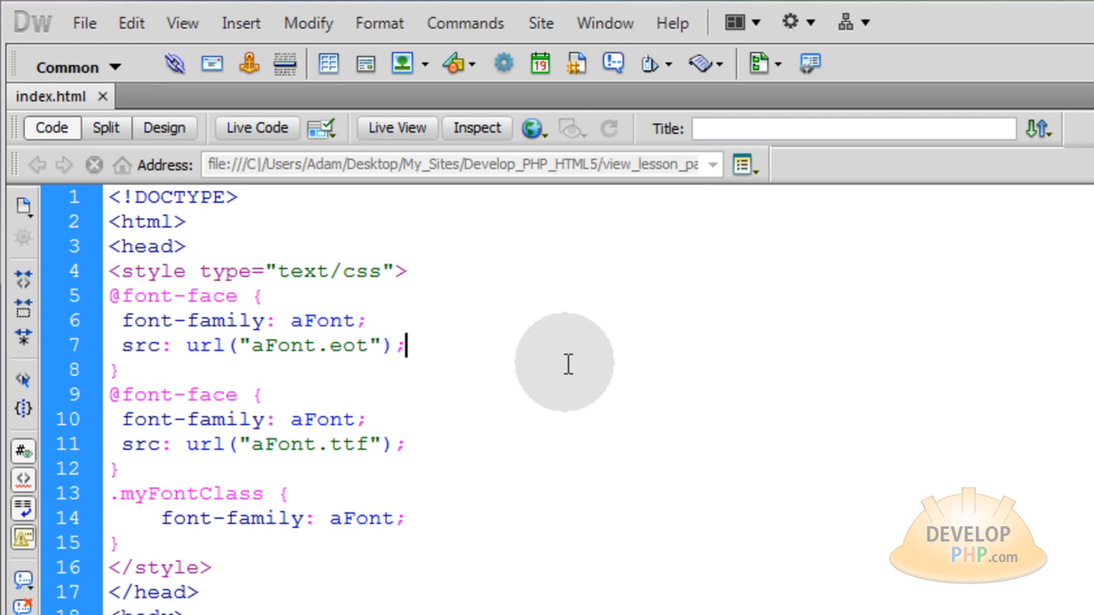
# Comment the .eot source as 'For IE browsers' and the .ttf source as 'For most other browsers'
pyautogui.write('/* For IE browsers */')
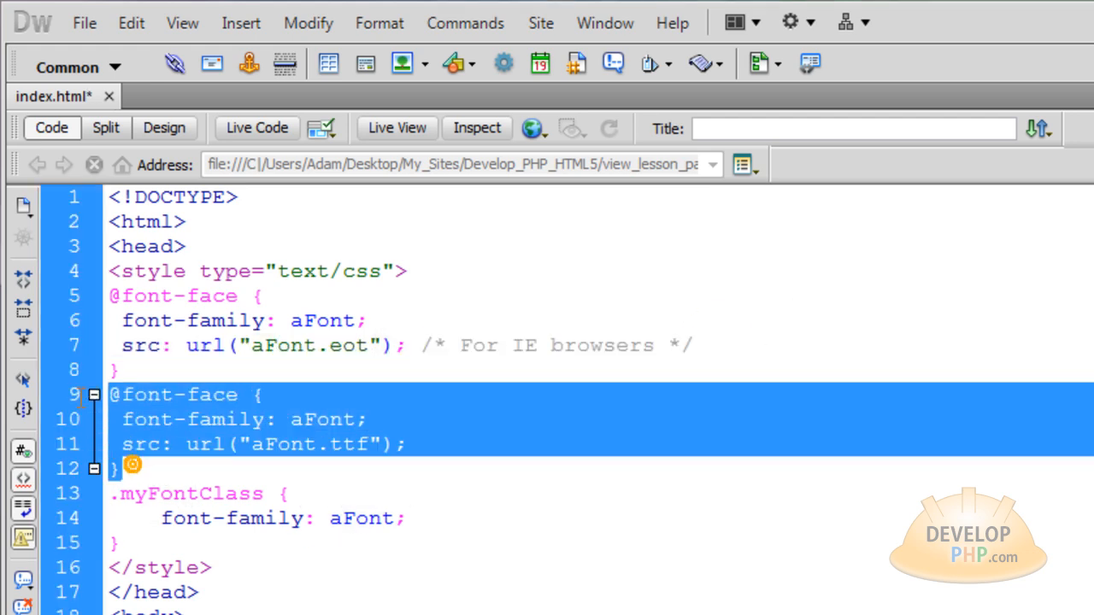
pyautogui.click(409, 444)
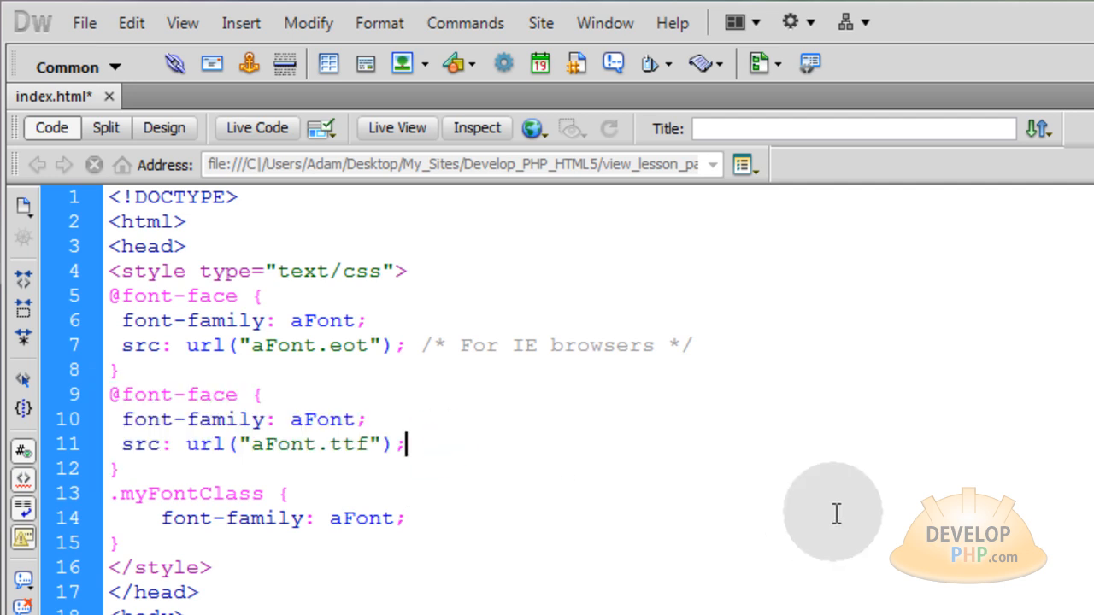
pyautogui.write('/* For most other browsers */')
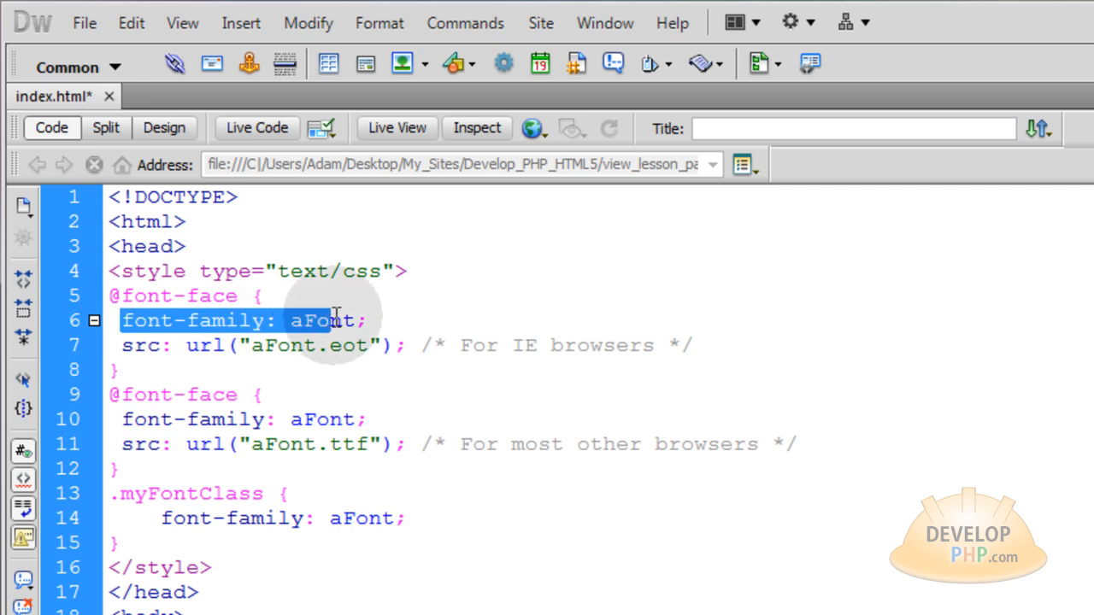
# Review the font-family name aFont and the aFont.eot and aFont.ttf source file names
pyautogui.doubleClick(324, 320)
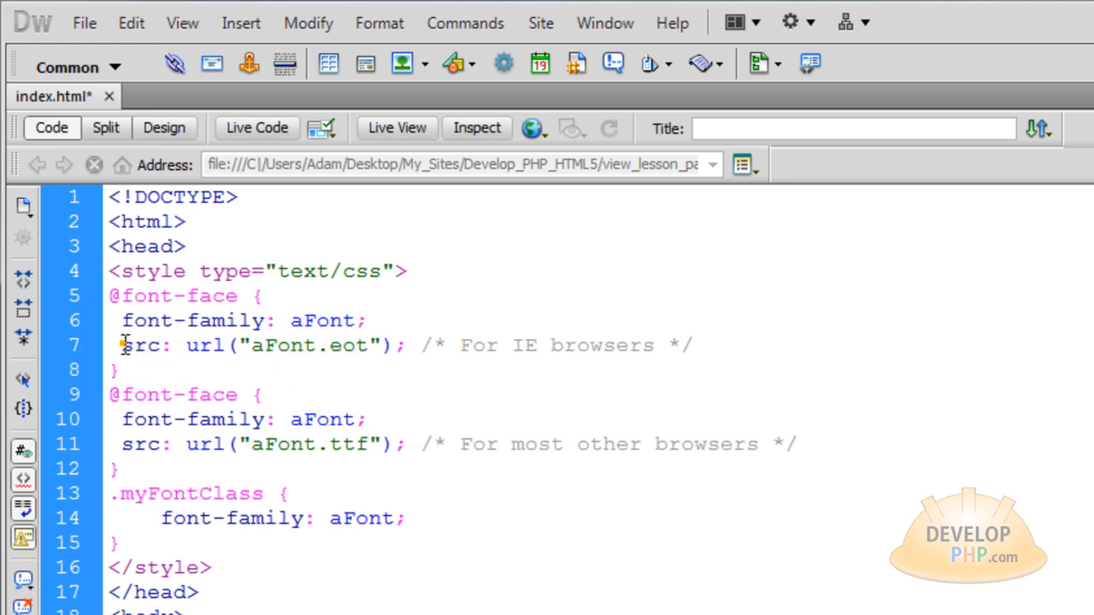
pyautogui.doubleClick(205, 346)
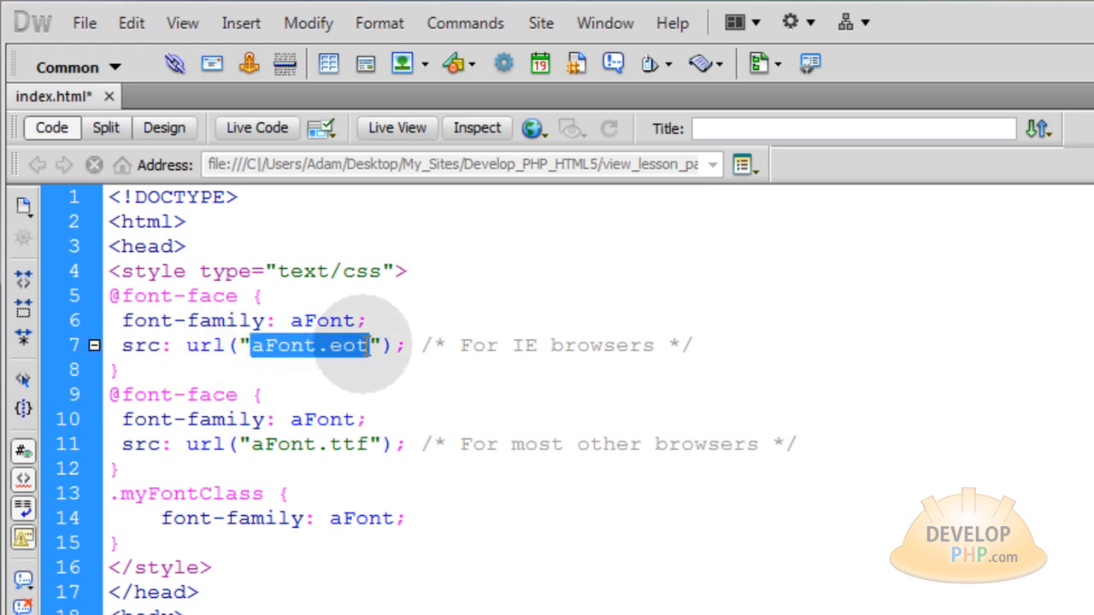
pyautogui.click(372, 345)
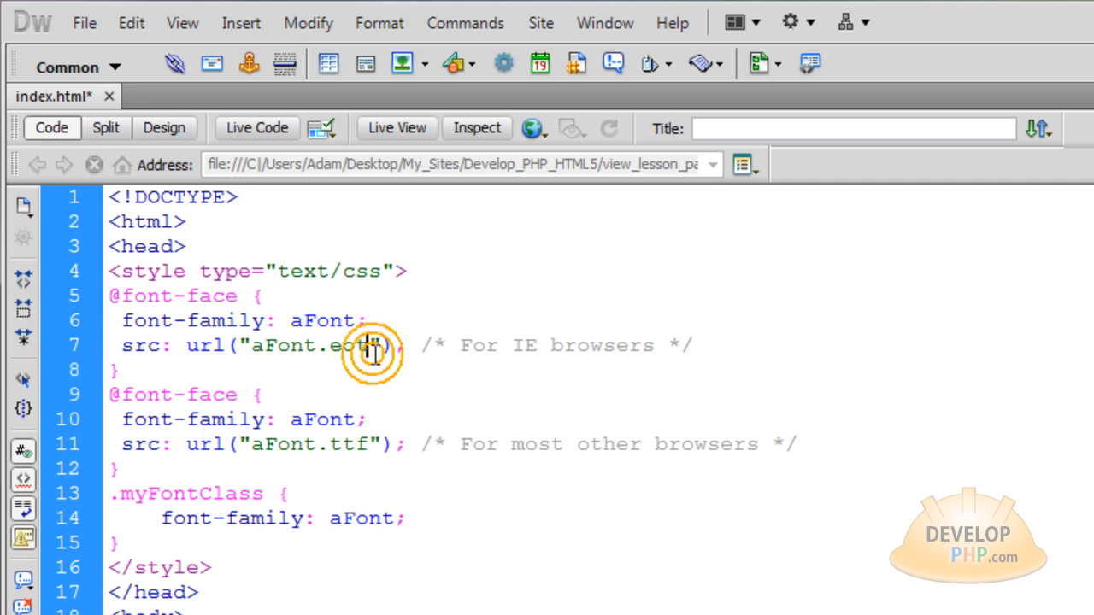
pyautogui.click(373, 350)
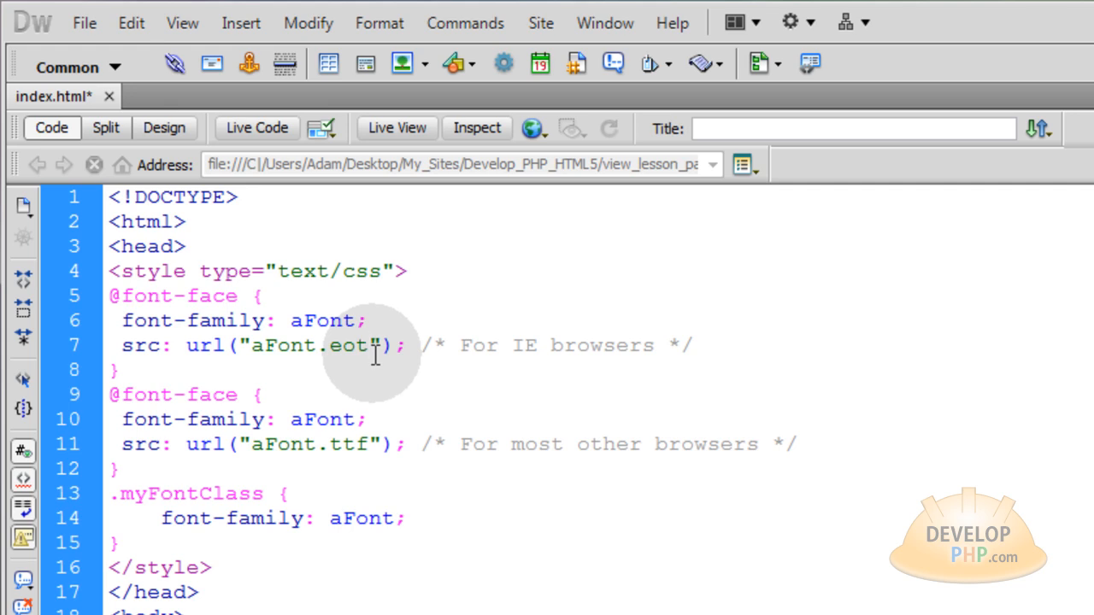
pyautogui.doubleClick(346, 444)
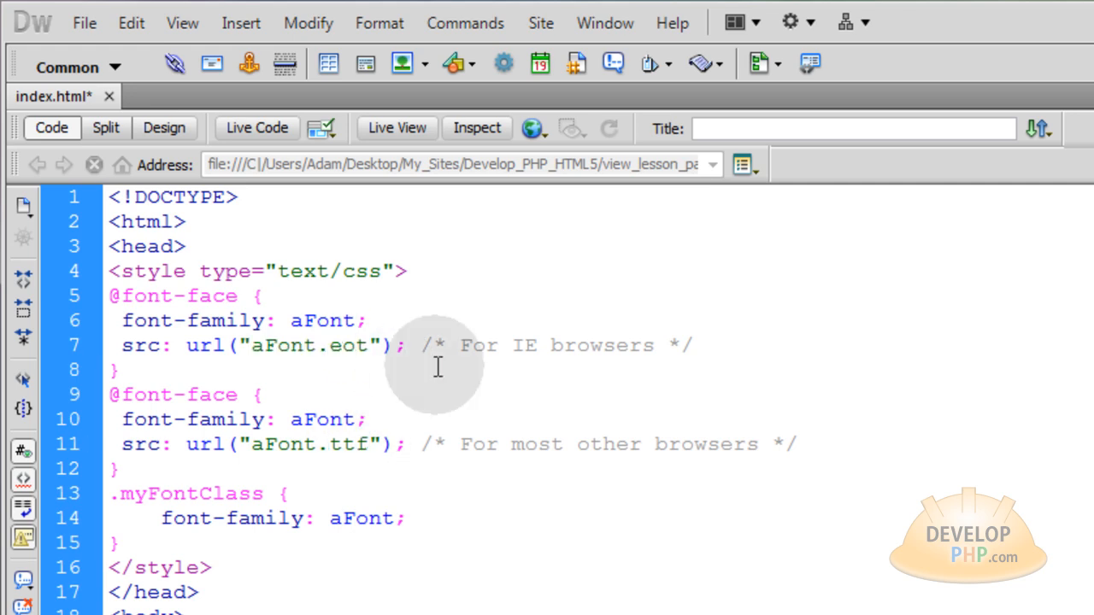
# Add Arial, Helvetica, sans-serif as fallback fonts after aFont in .myFontClass
pyautogui.click(352, 346)
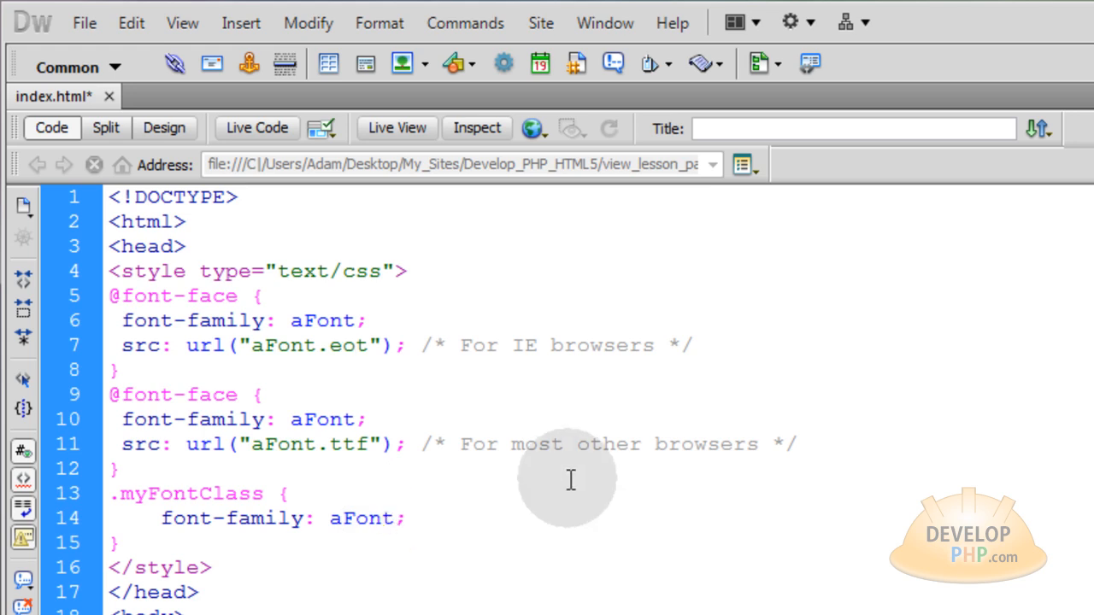
pyautogui.write('Arial')
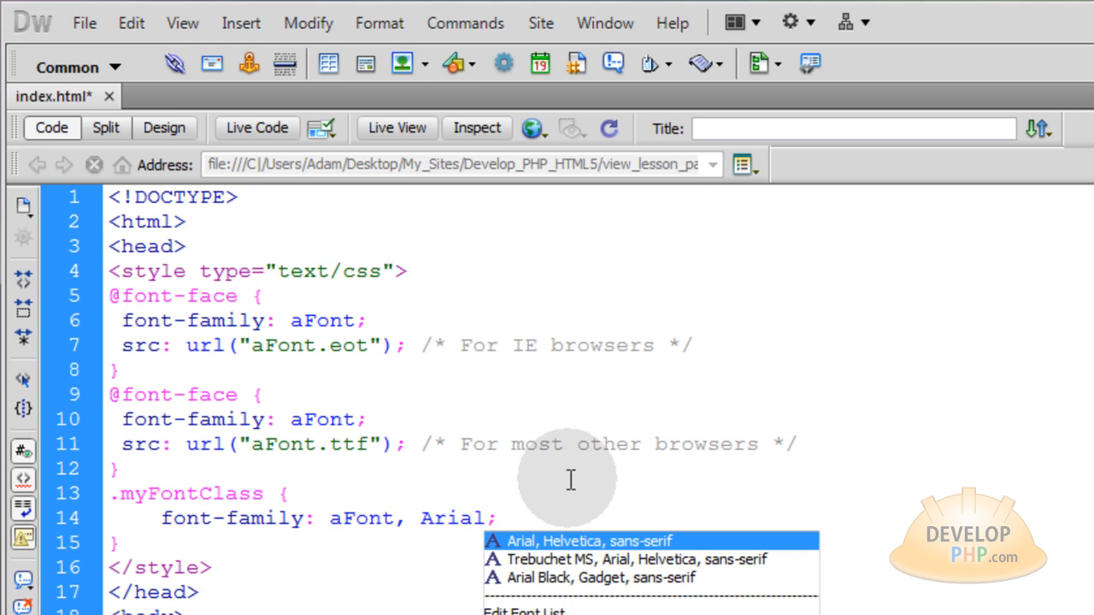
pyautogui.click(578, 540)
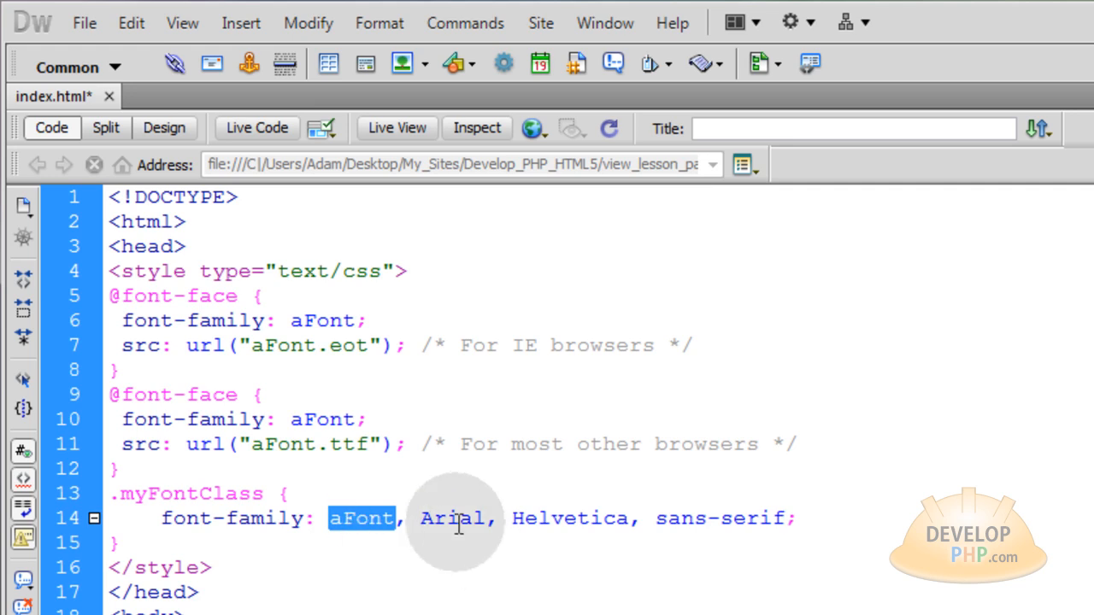
pyautogui.click(460, 520)
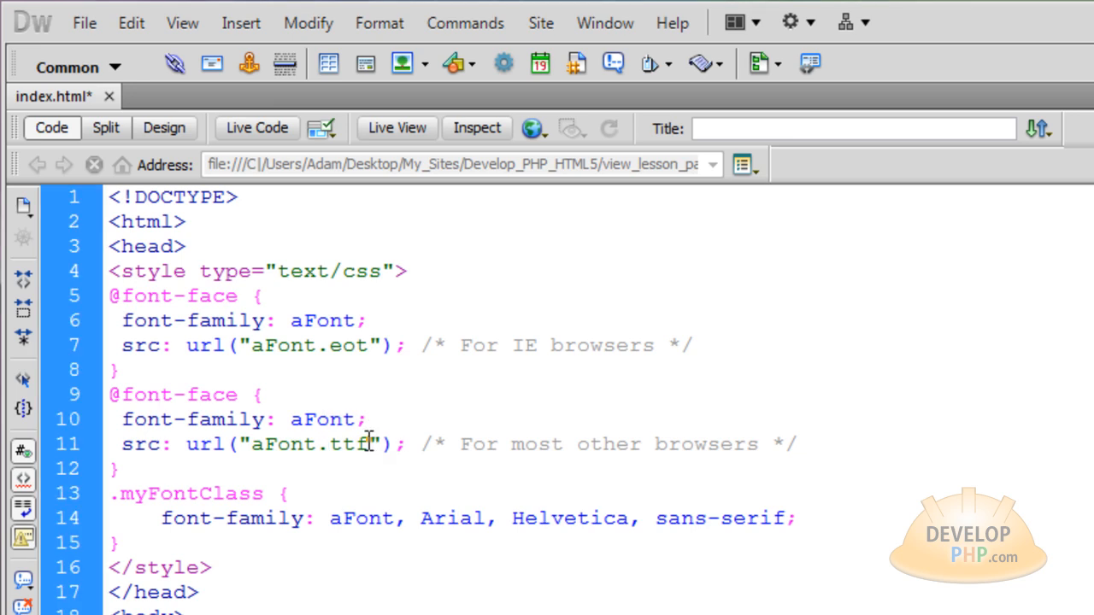
pyautogui.click(346, 444)
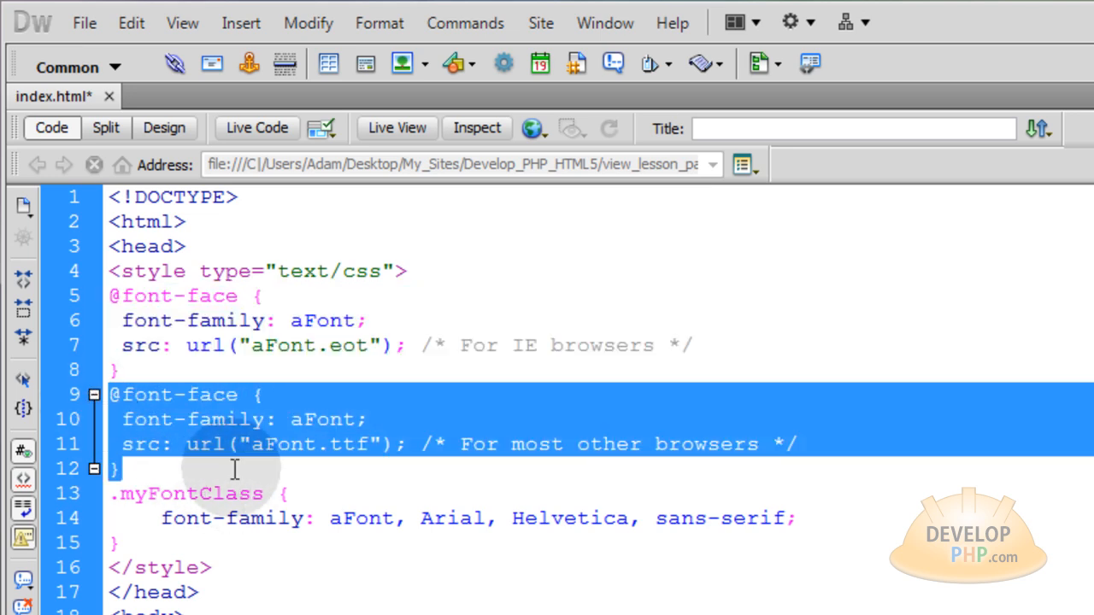
pyautogui.click(236, 469)
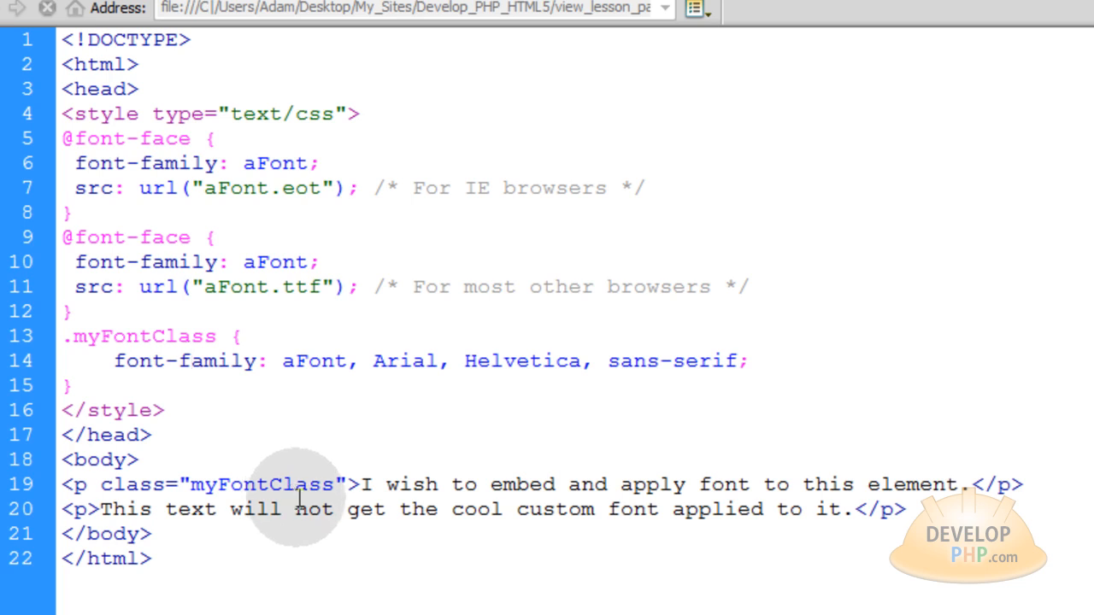
pyautogui.moveTo(342, 360); pyautogui.dragTo(738, 361)
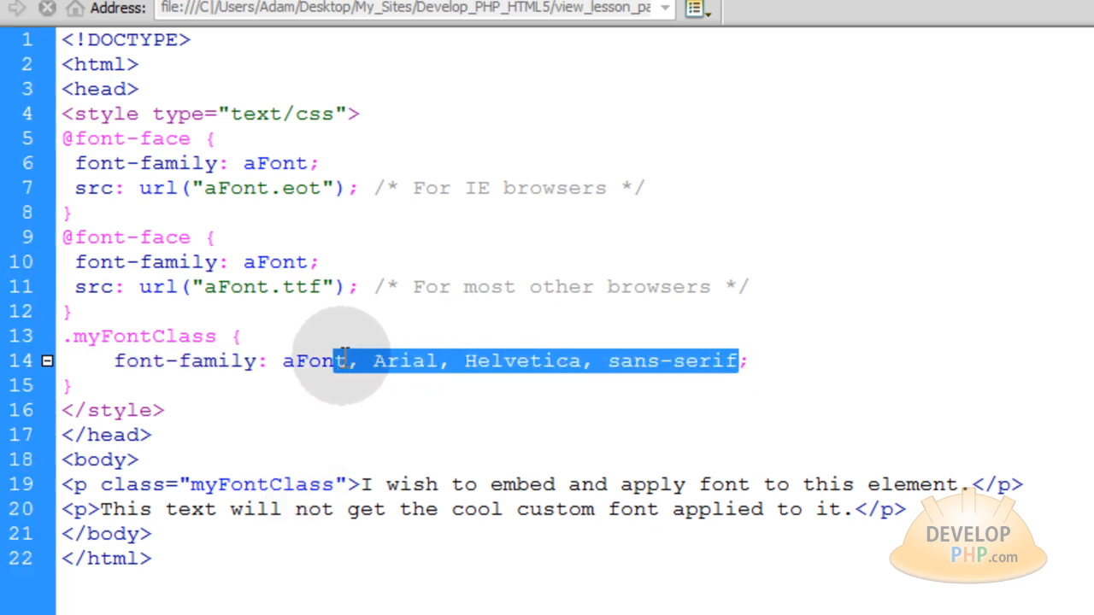
pyautogui.press('Delete')
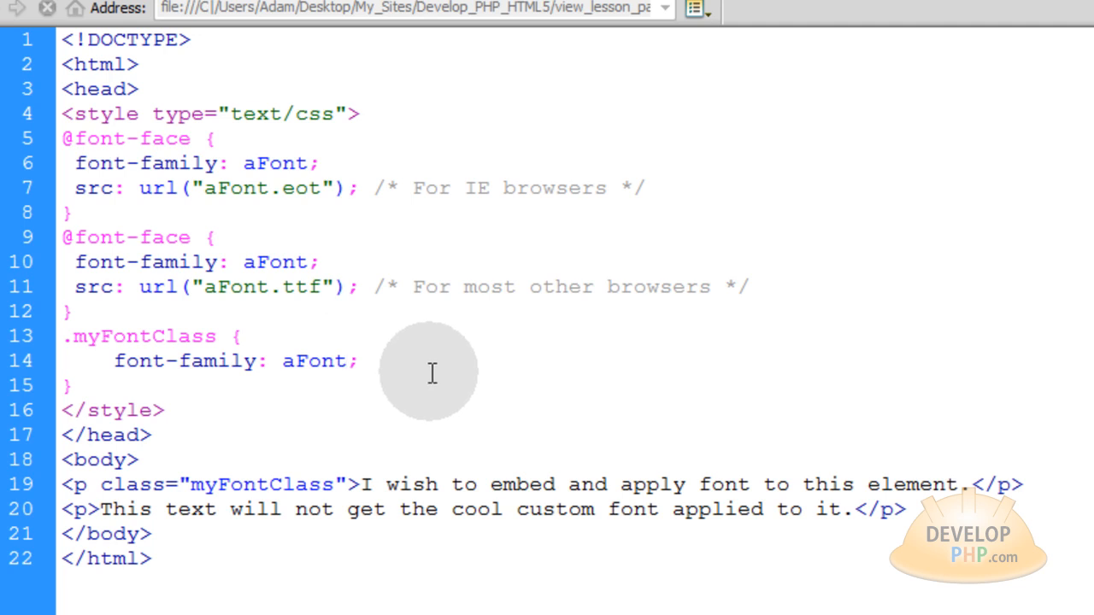
pyautogui.click(342, 361)
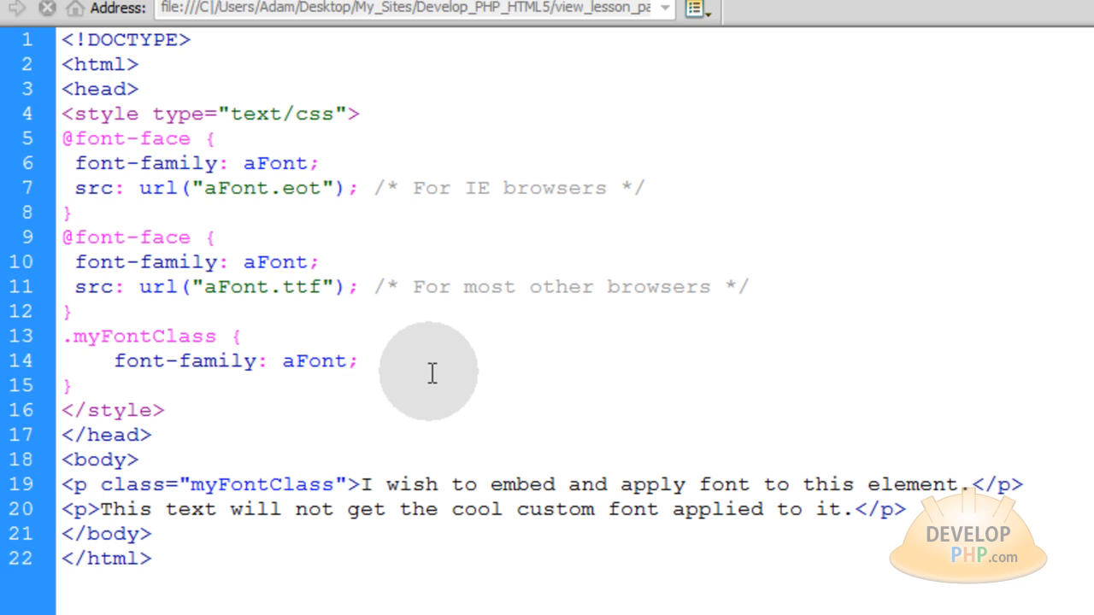
pyautogui.write(',')
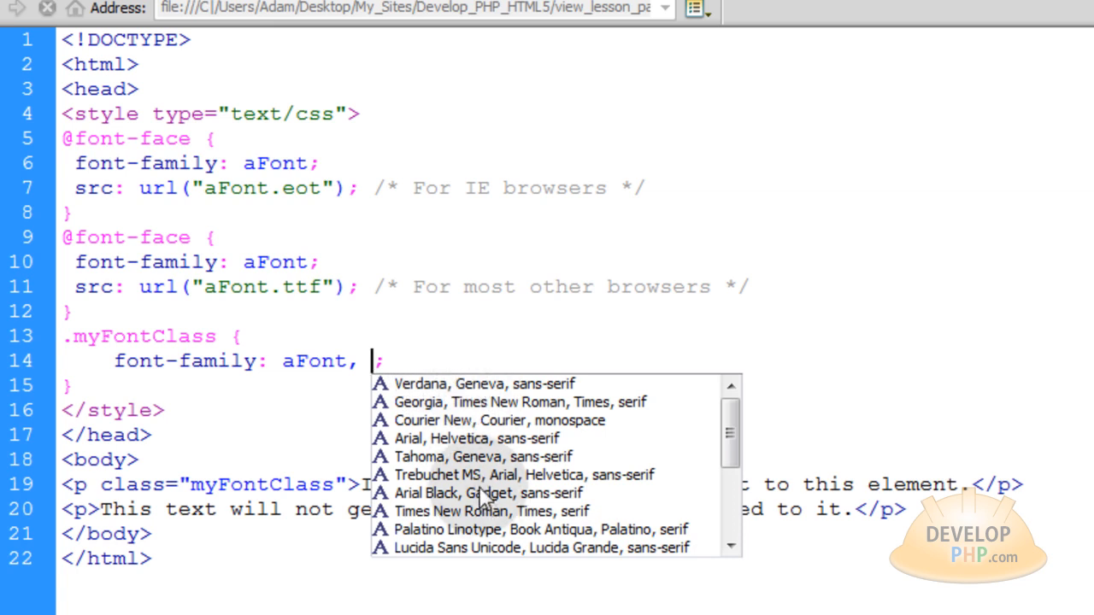
pyautogui.click(477, 438)
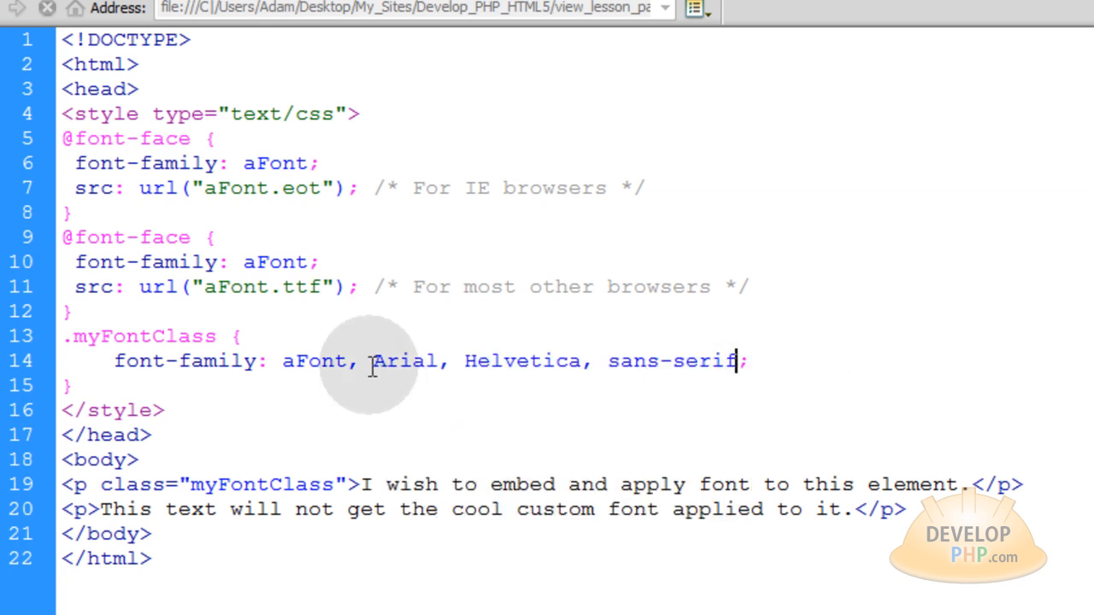
pyautogui.moveTo(373, 361); pyautogui.dragTo(733, 360)
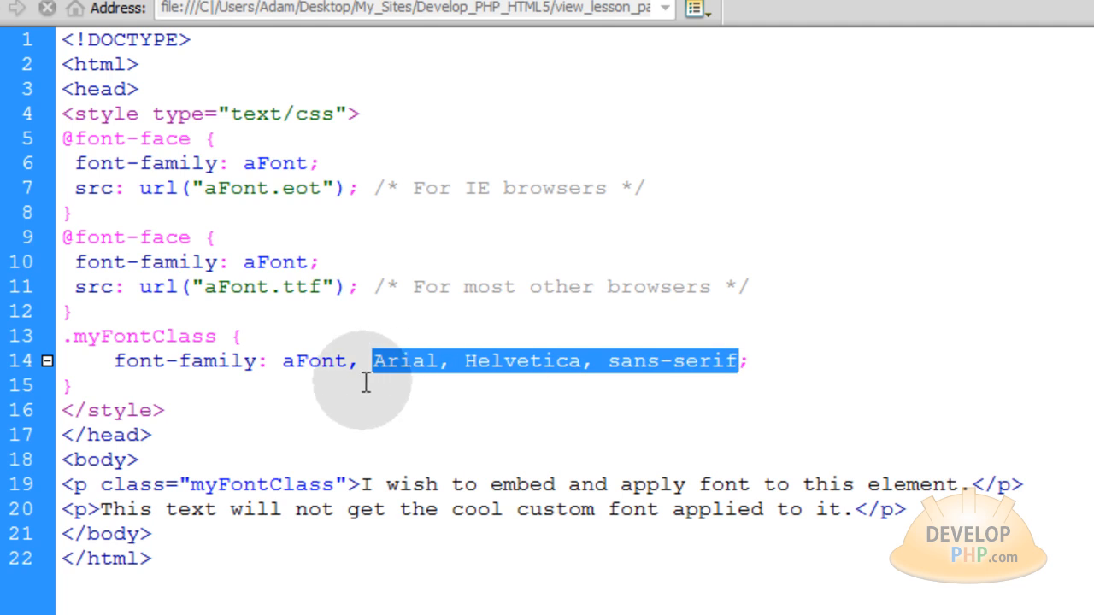
pyautogui.click(397, 361)
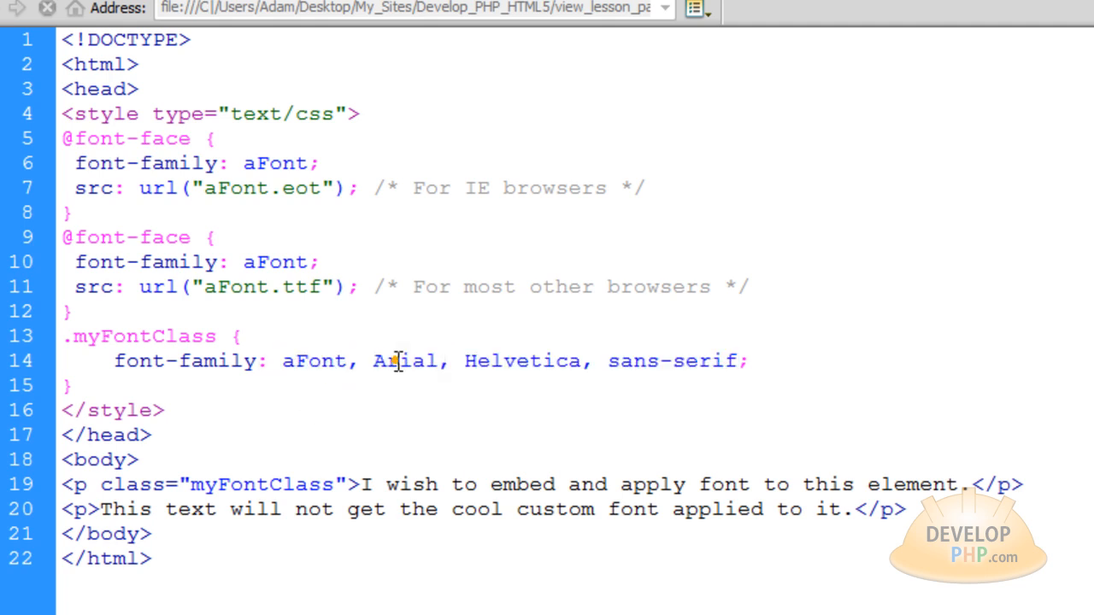
pyautogui.doubleClick(404, 361)
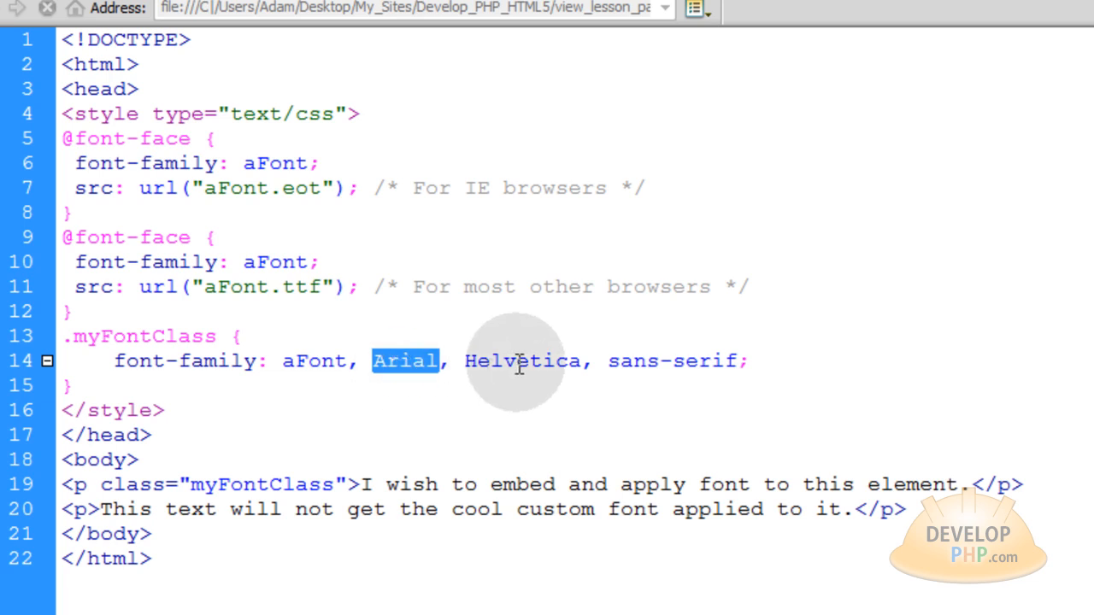
pyautogui.doubleClick(523, 360)
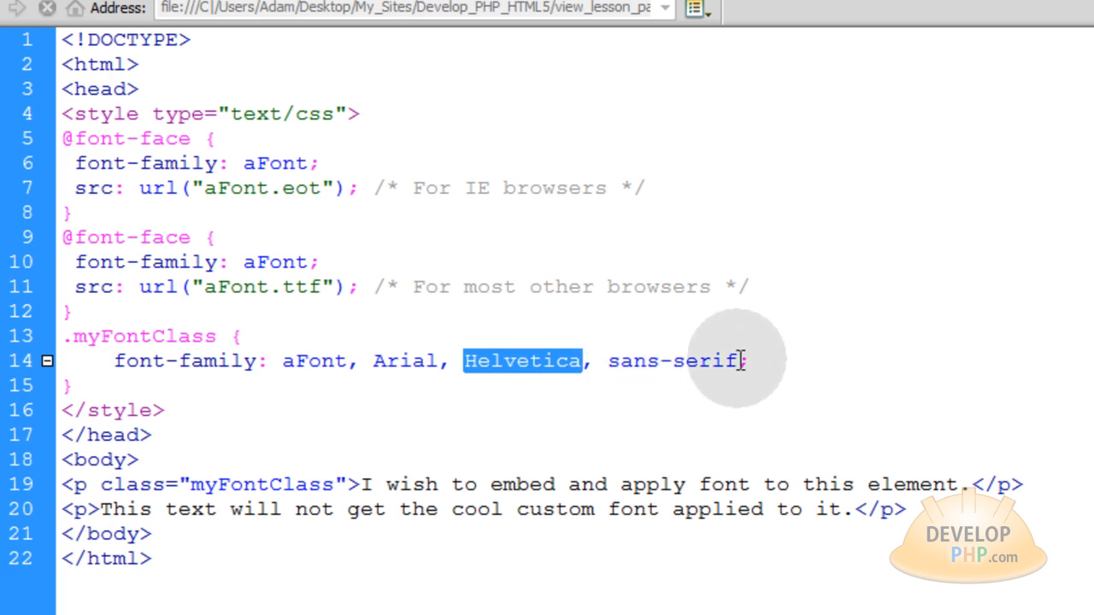
pyautogui.click(817, 359)
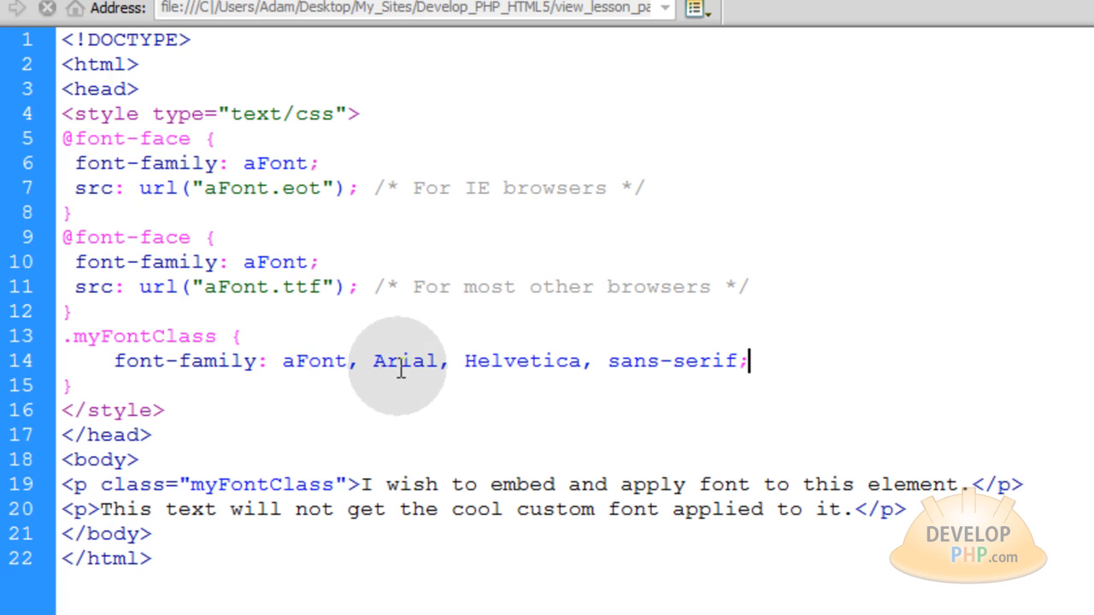
pyautogui.doubleClick(405, 361)
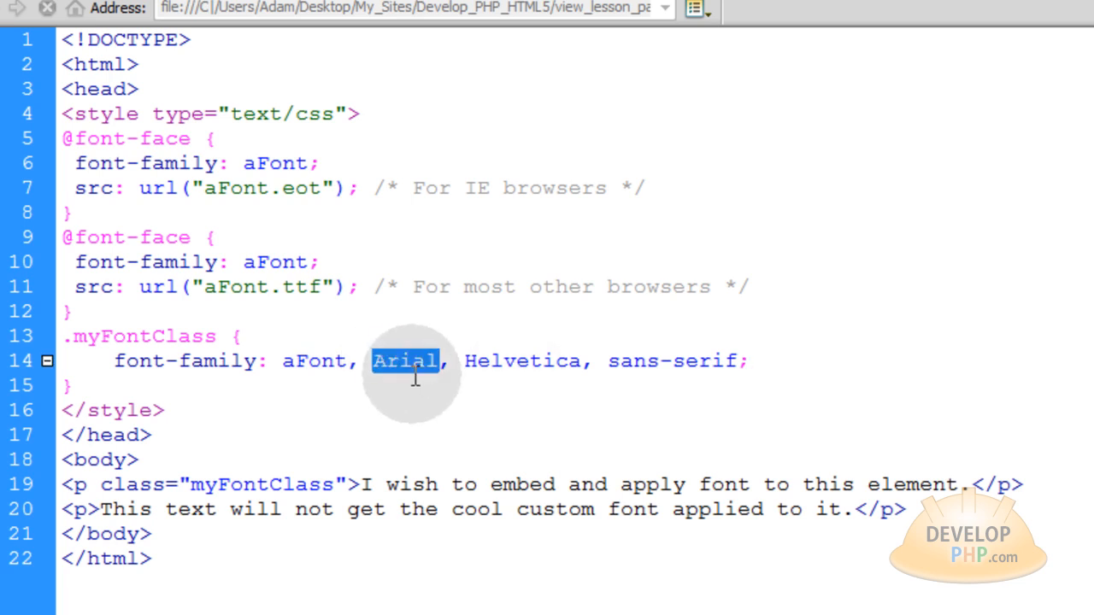
pyautogui.moveTo(573, 384)
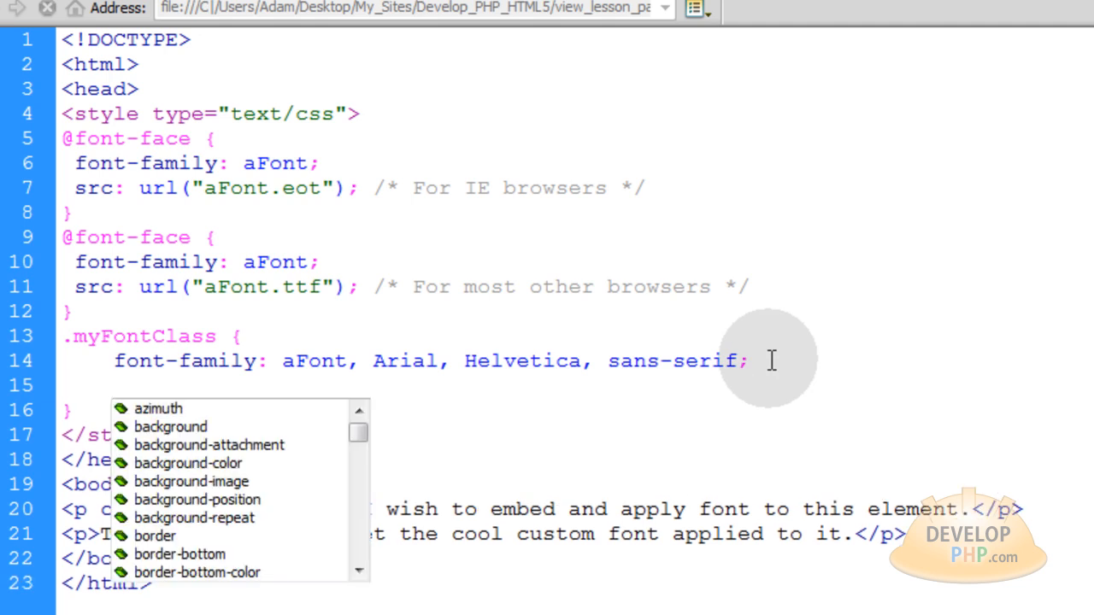
# Give .myFontClass letter-spacing 2px and word-spacing 1px via code hints
pyautogui.write('letter-spacing:')
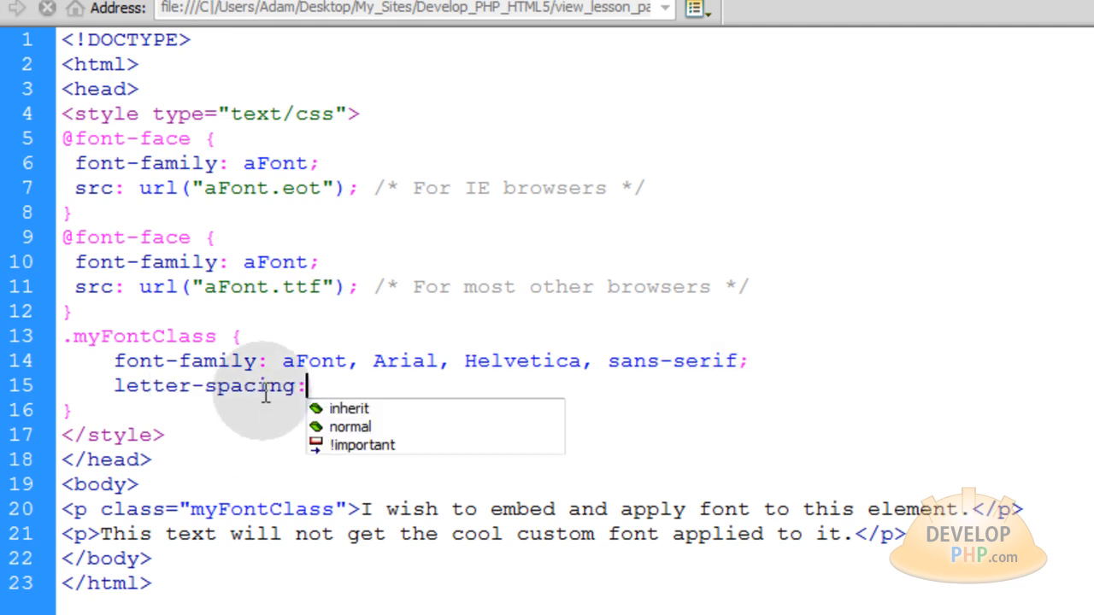
pyautogui.write('2px;')
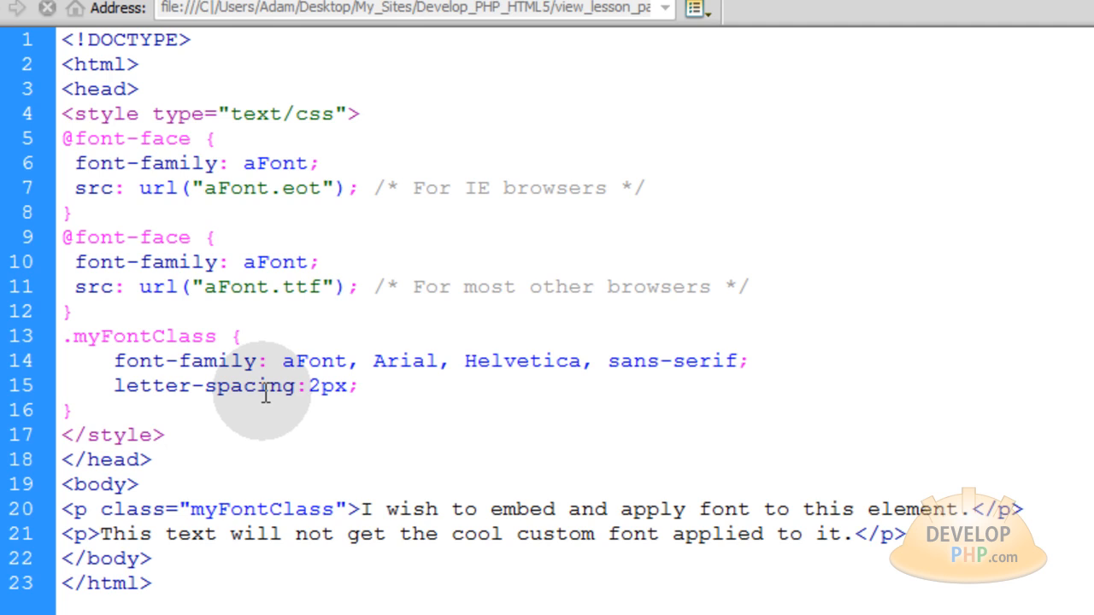
pyautogui.doubleClick(316, 387)
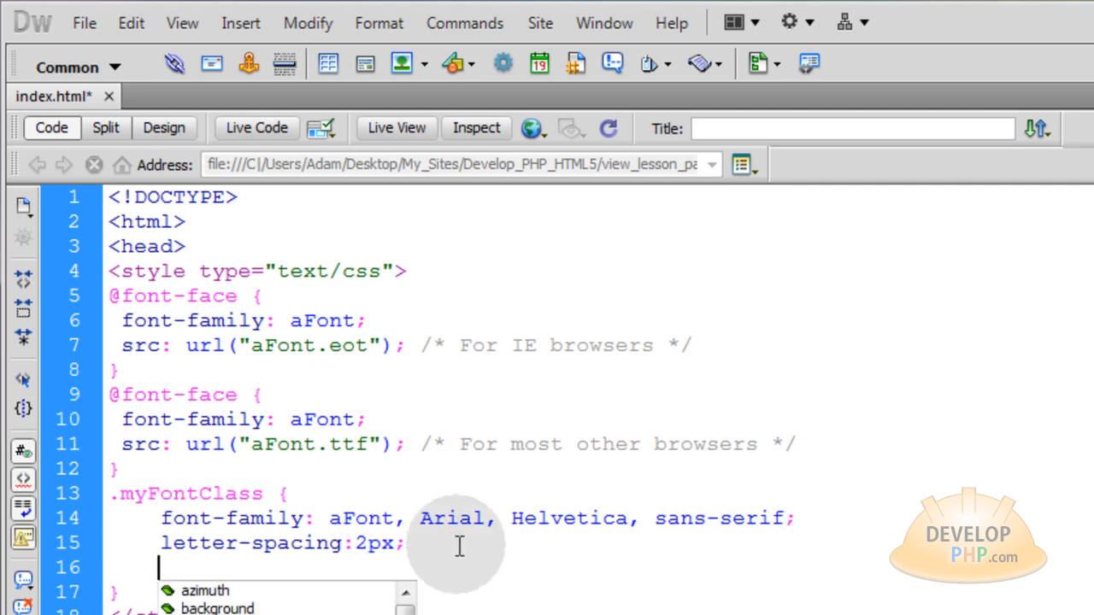
pyautogui.write('word-spacing:')
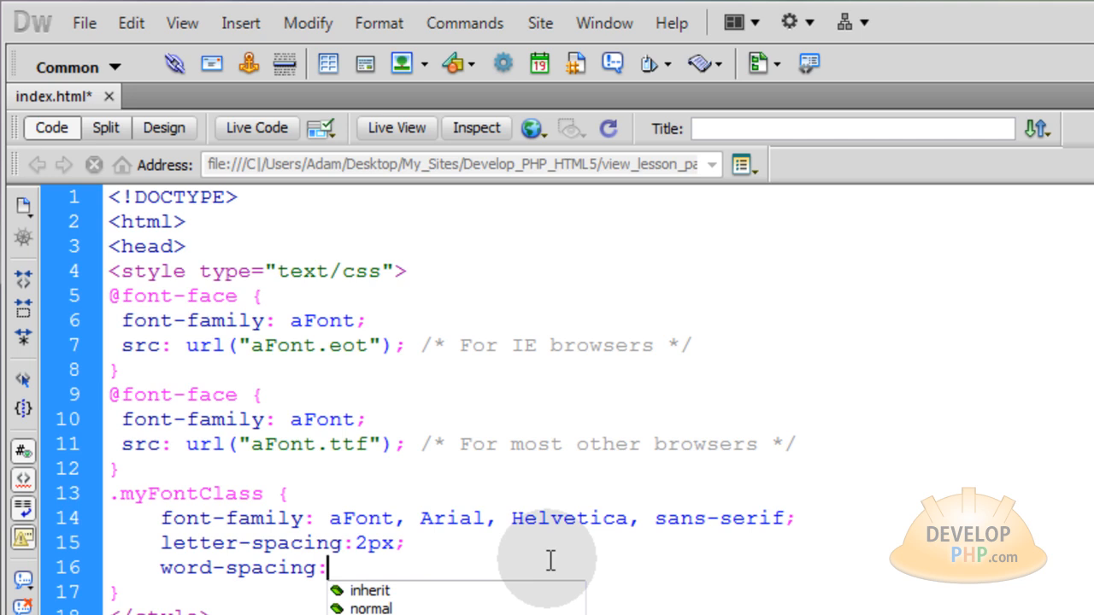
pyautogui.write('50px;')
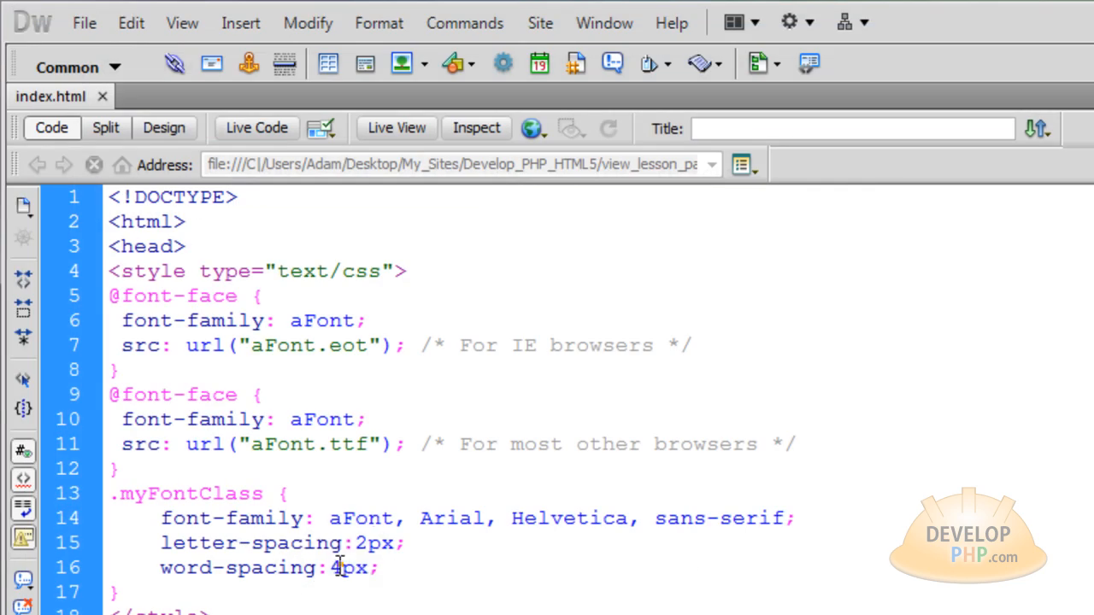
pyautogui.write('1')
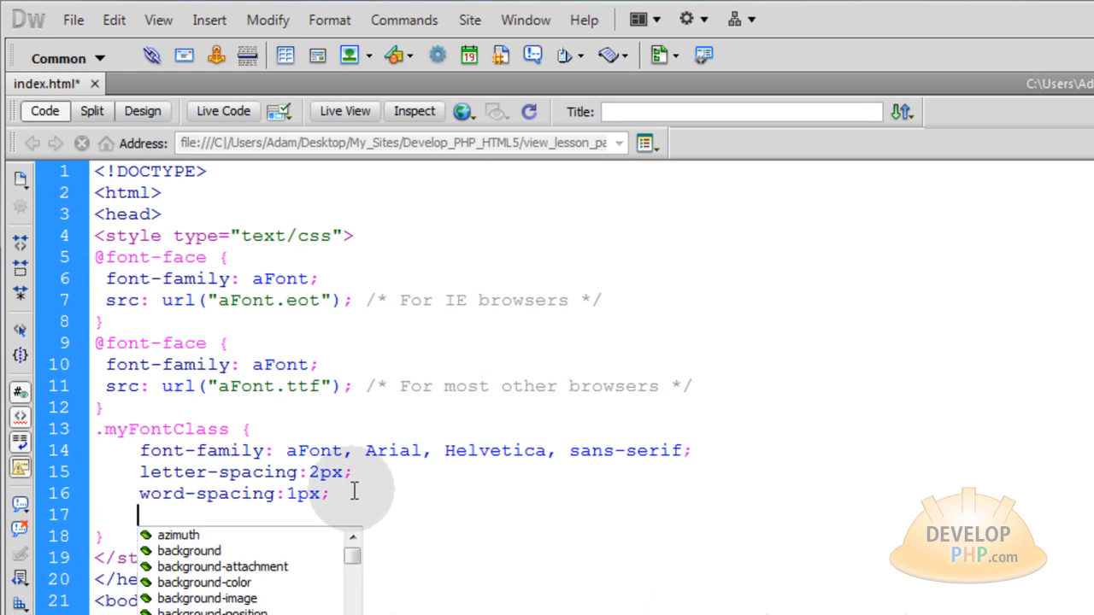
# Set .myFontClass color to green #719D40 and add font-size 18px
pyautogui.write('color:')
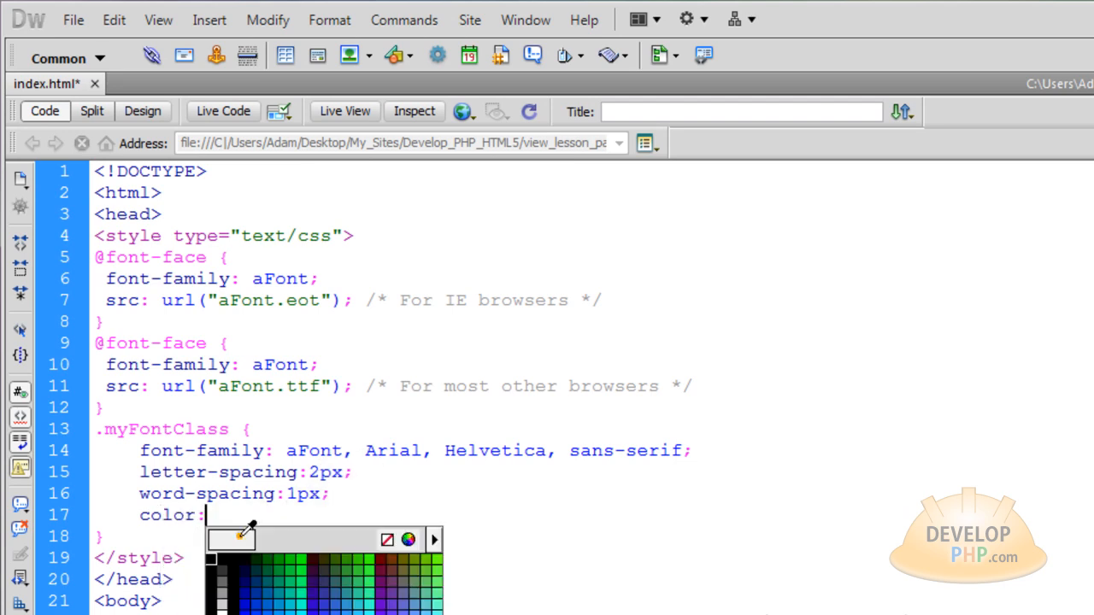
pyautogui.click(434, 540)
pyautogui.write('f')
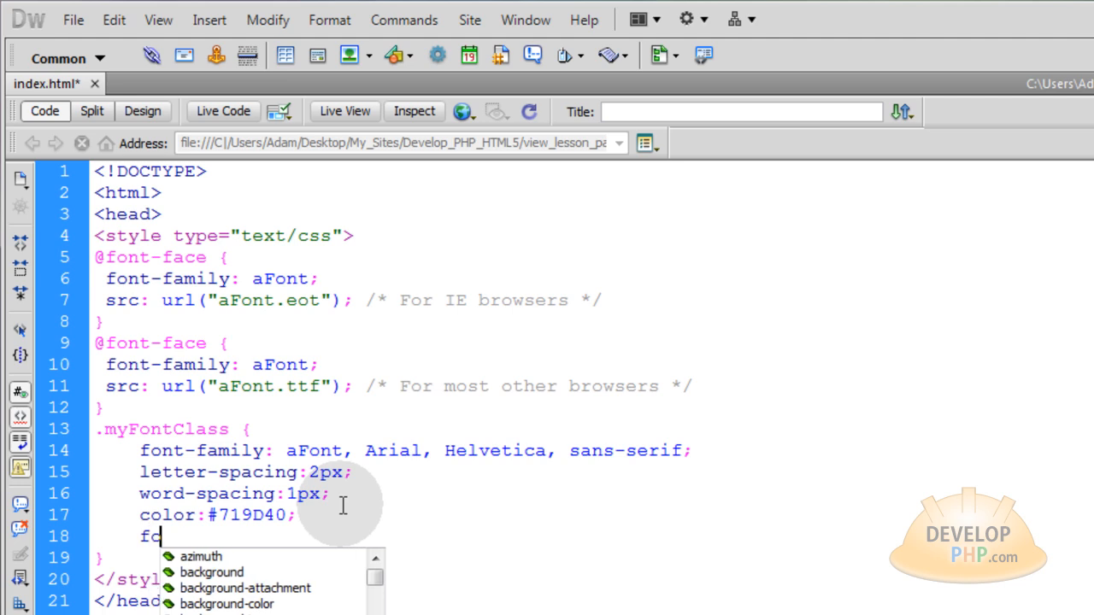
pyautogui.write('ont-size:18px')
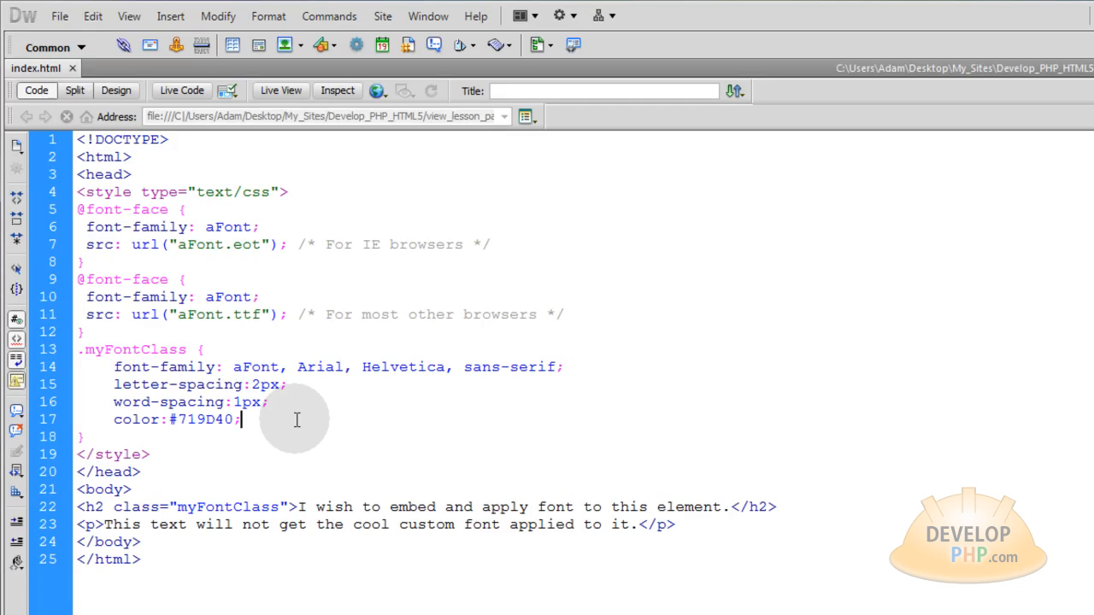
# Add text-shadow: 2px 1px 2px #000 to .myFontClass, choosing black from the hint
pyautogui.write('text-shadow:')
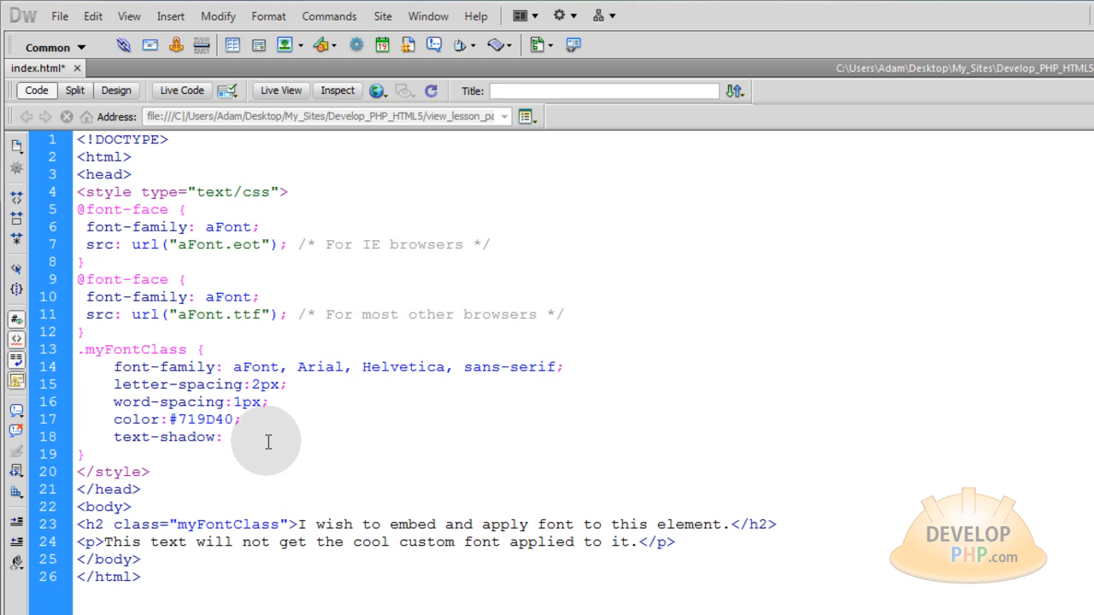
pyautogui.write('2px')
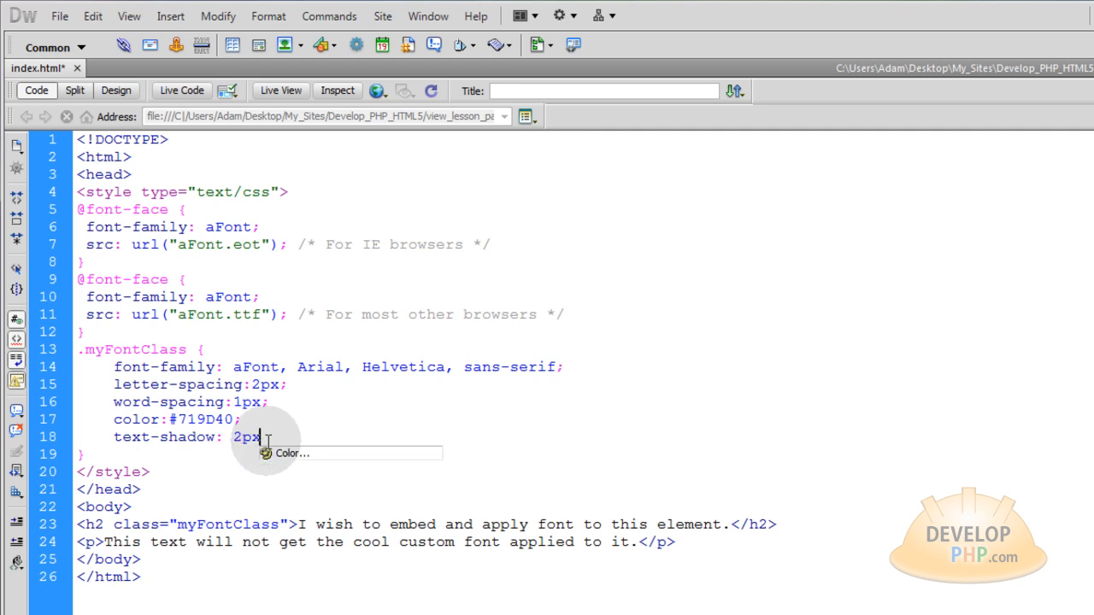
pyautogui.write('1px 2p')
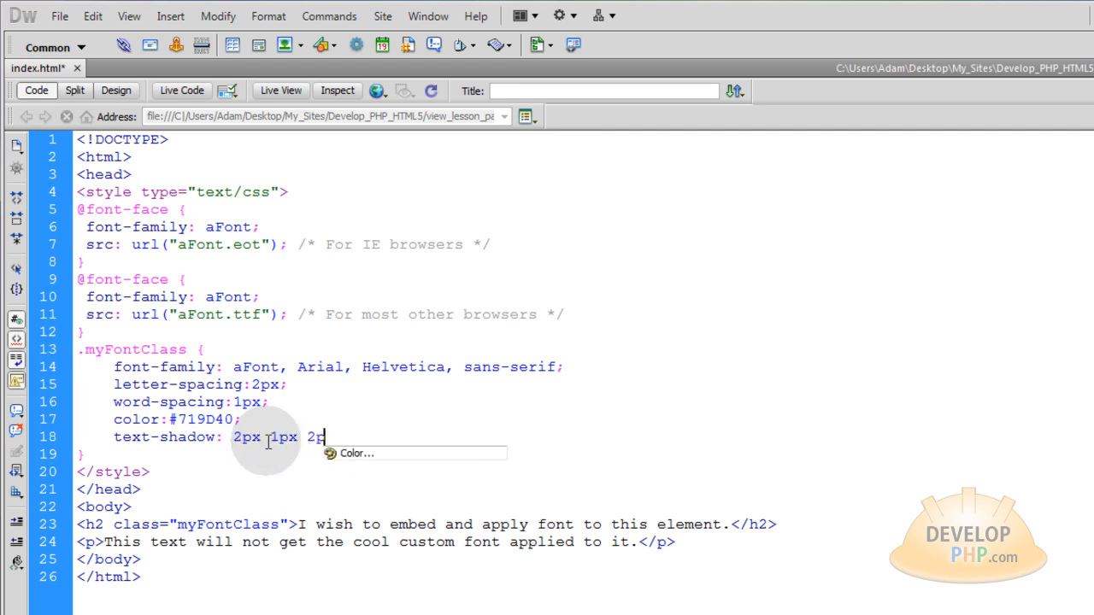
pyautogui.write('x')
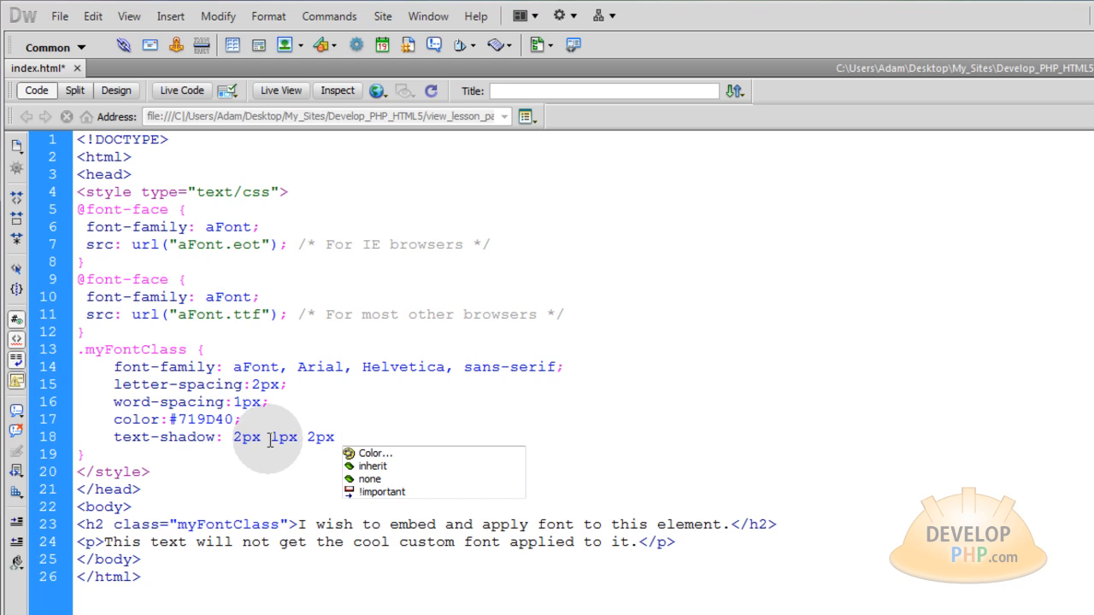
pyautogui.click(376, 453)
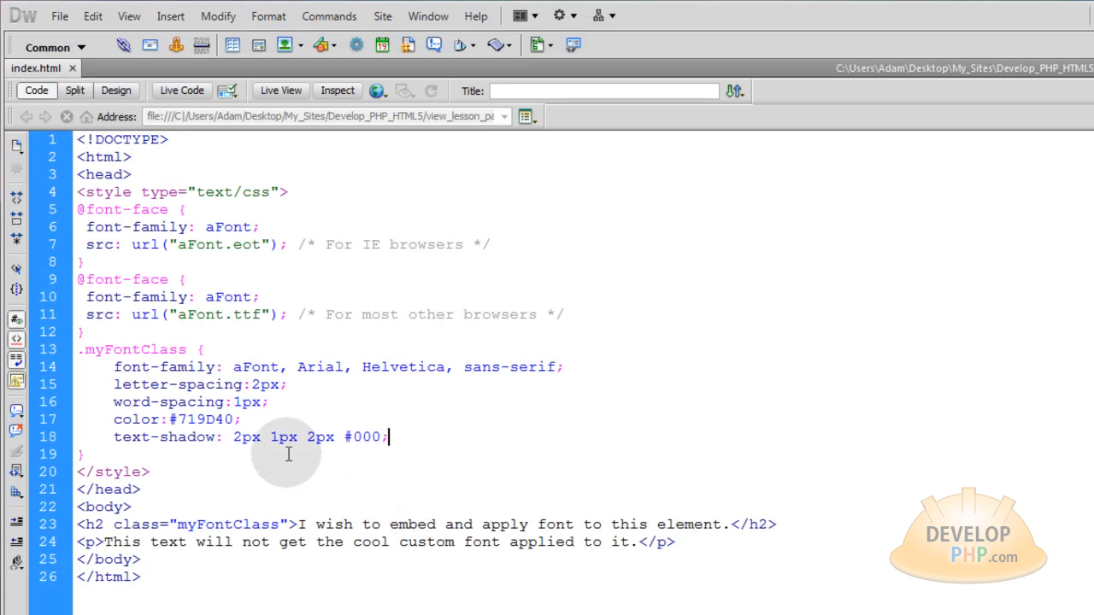
pyautogui.doubleClick(283, 438)
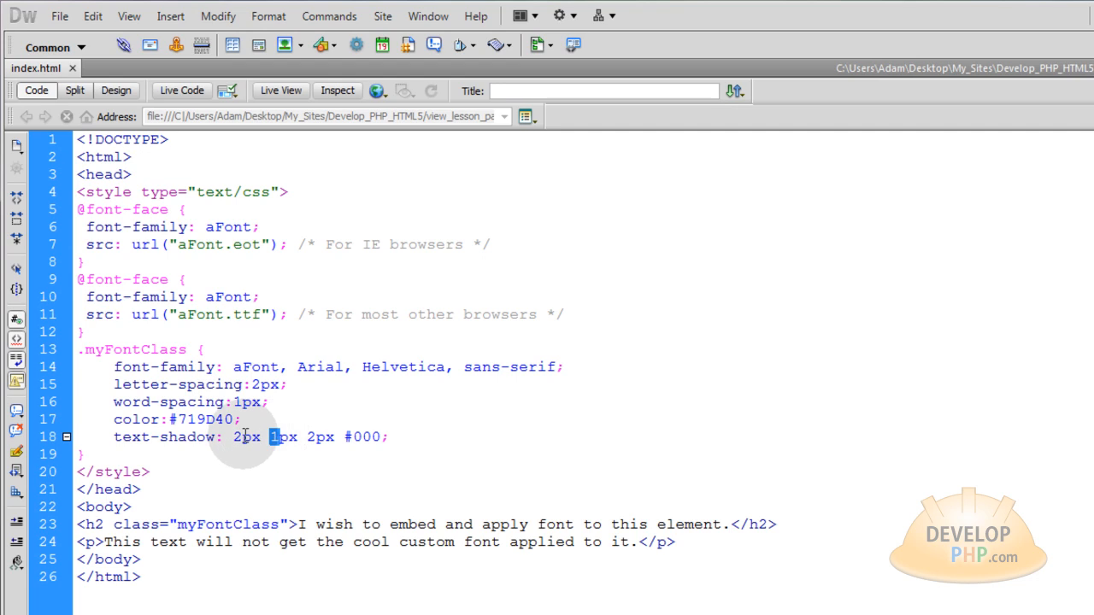